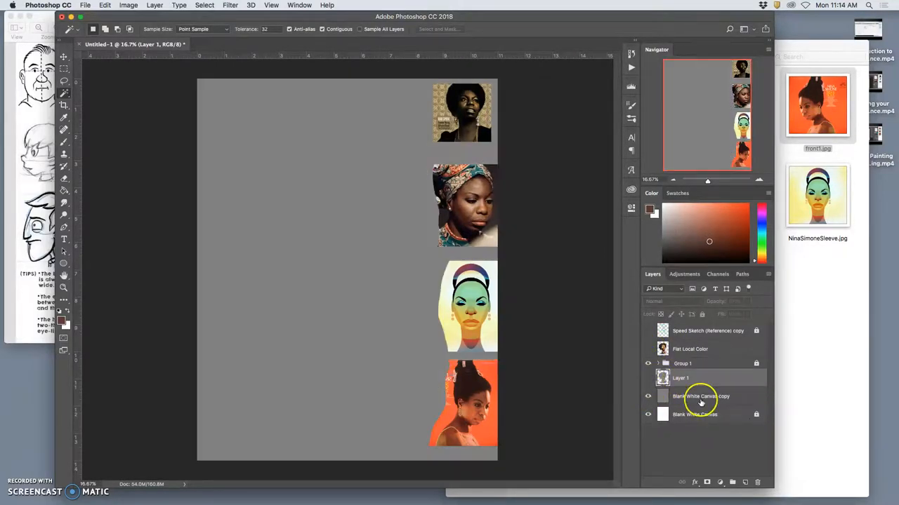
Step: Reveal the painted portrait over the white Blank White Canvas layer beside the references
{"action": "left_click", "coordinate": [679, 378]}
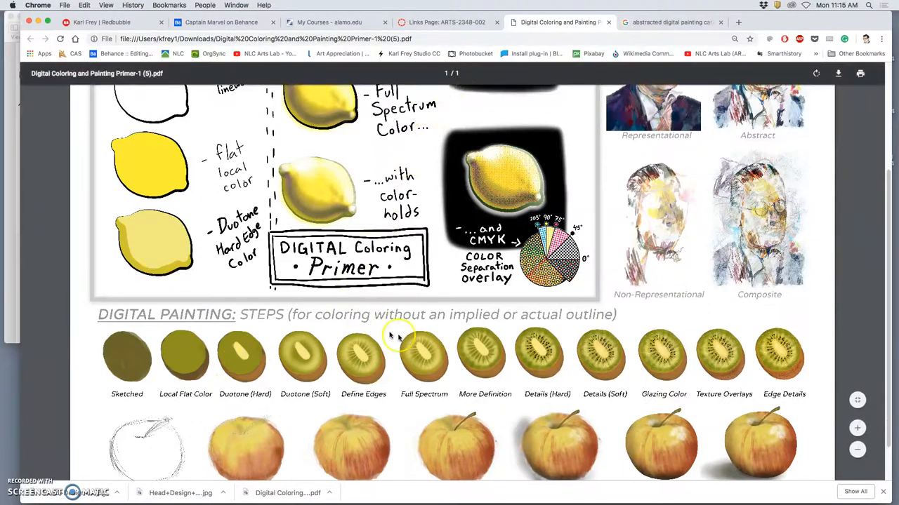
{"action": "mouse_move", "coordinate": [200, 6]}
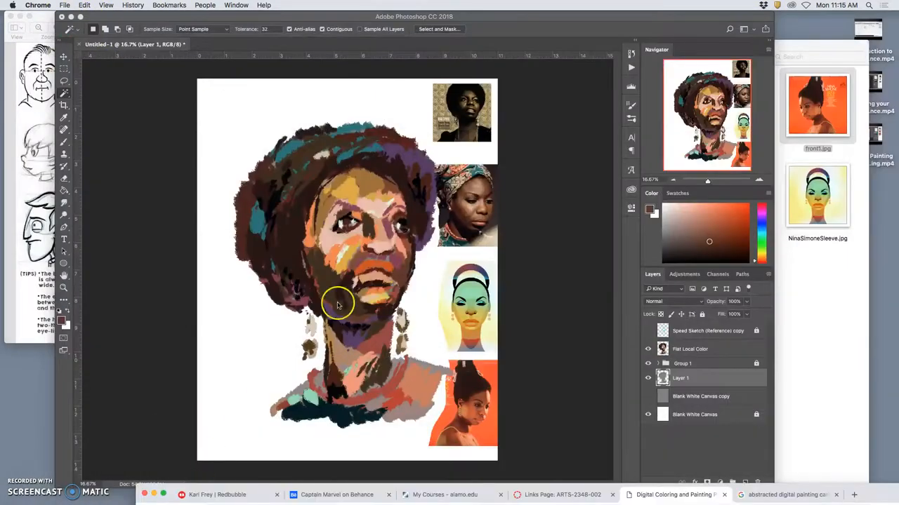
{"action": "mouse_move", "coordinate": [337, 287]}
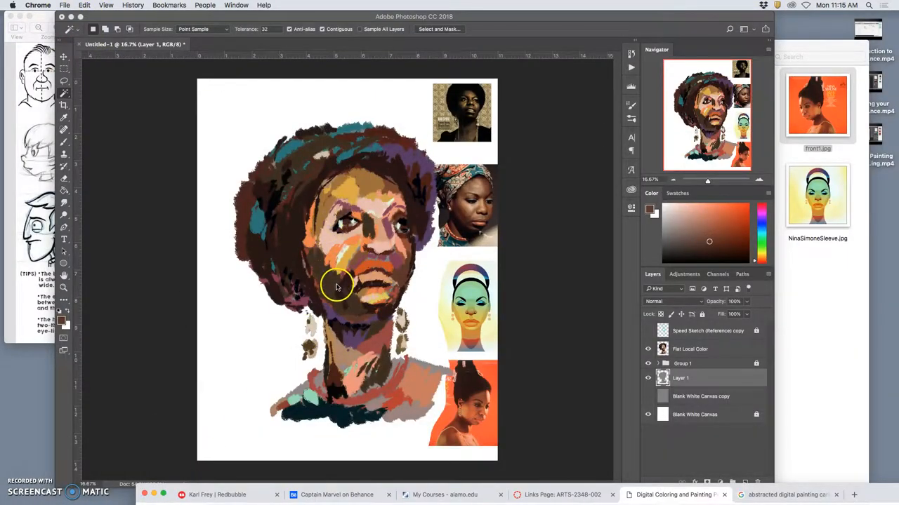
{"action": "mouse_move", "coordinate": [309, 291]}
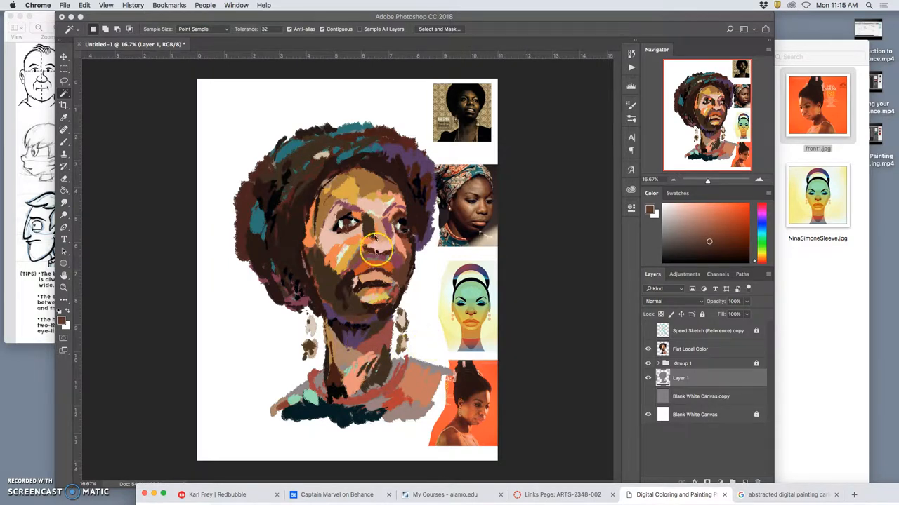
{"action": "mouse_move", "coordinate": [382, 213]}
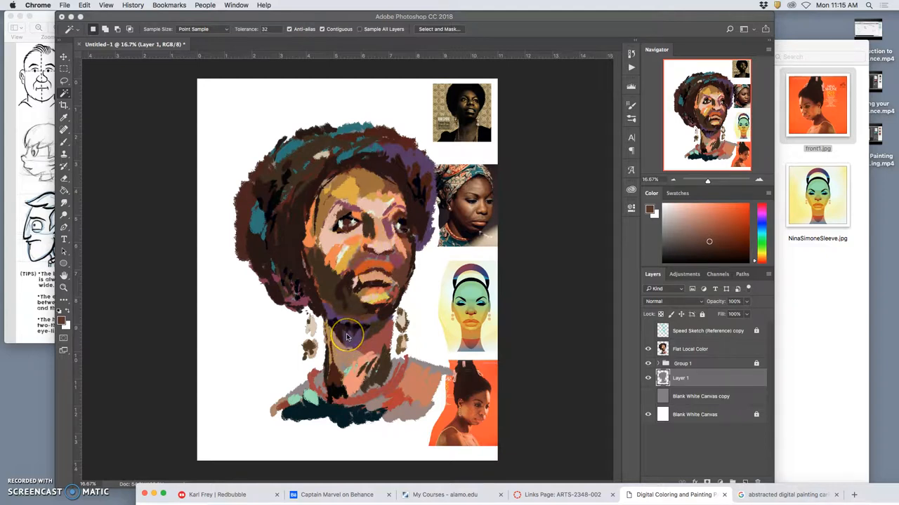
{"action": "left_click", "coordinate": [65, 5]}
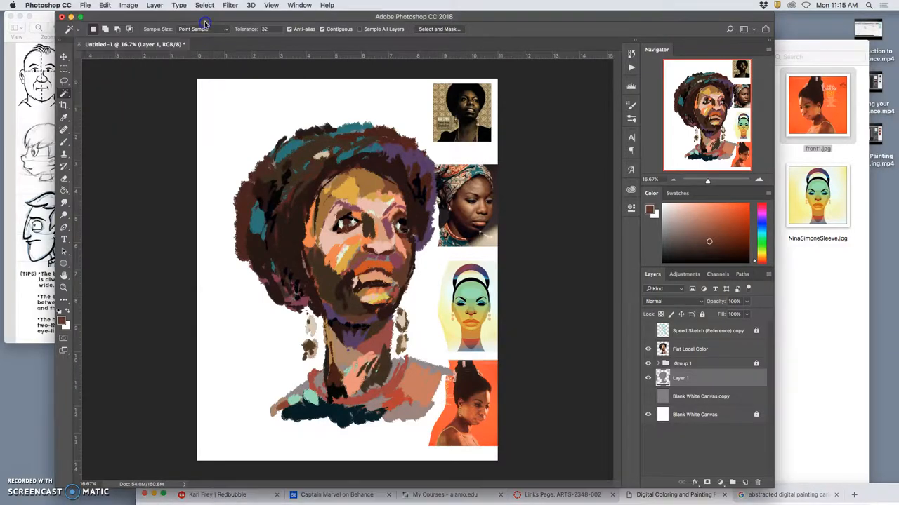
Step: Save the portrait as 'Karl Assign 9 Portrait Nina Simone.psd' with layers on the Desktop
{"action": "left_click", "coordinate": [84, 6]}
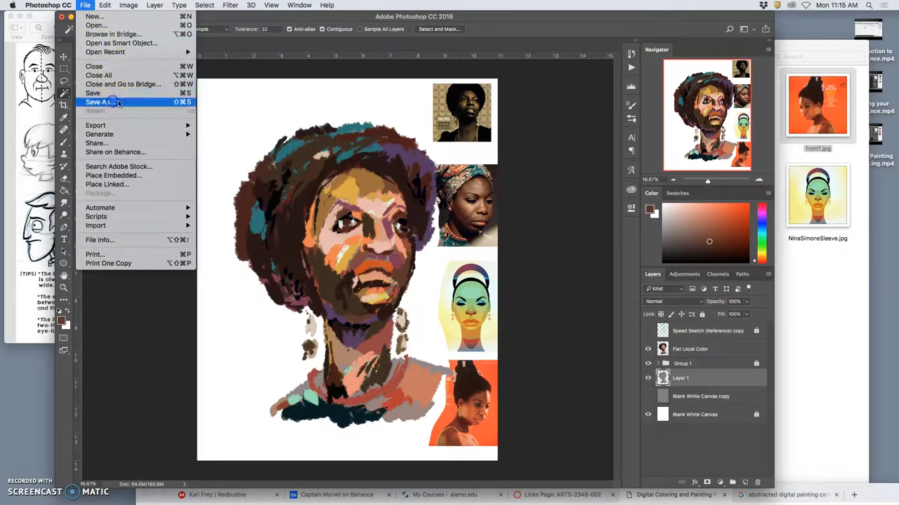
{"action": "left_click", "coordinate": [99, 101]}
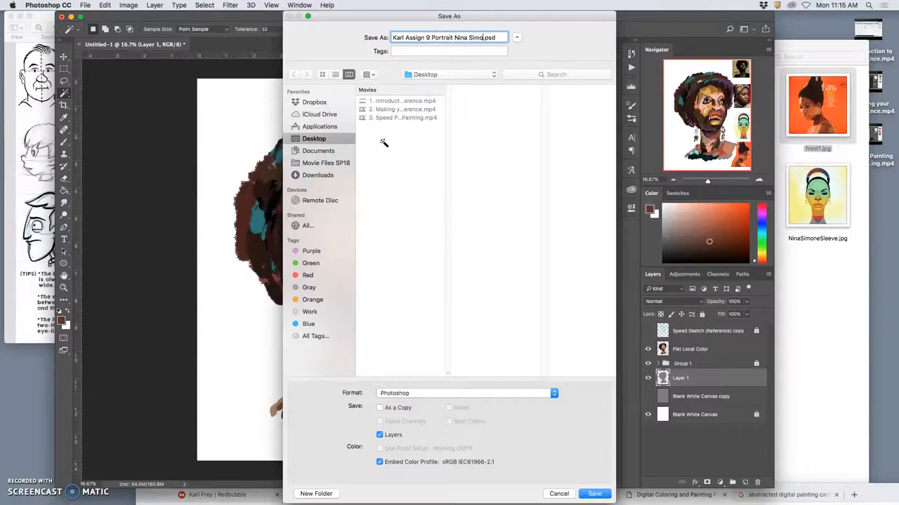
{"action": "type", "text": "ne"}
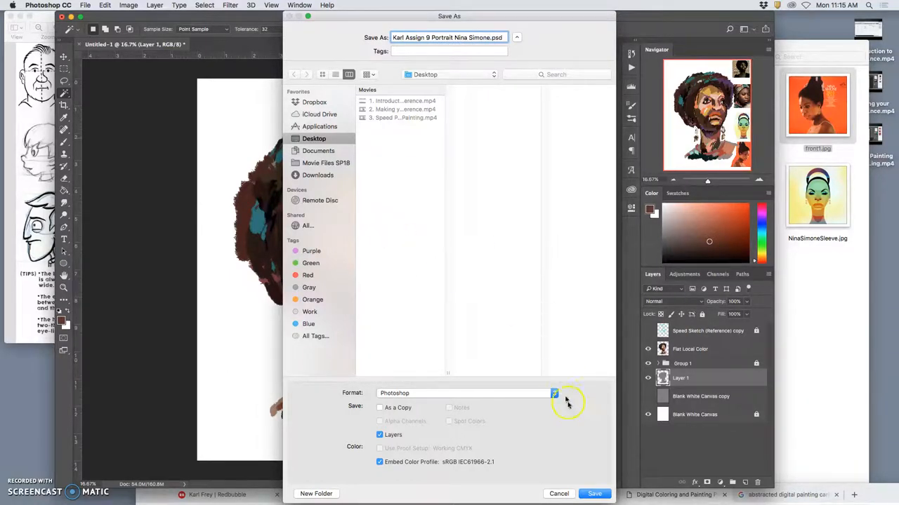
{"action": "left_click", "coordinate": [594, 494]}
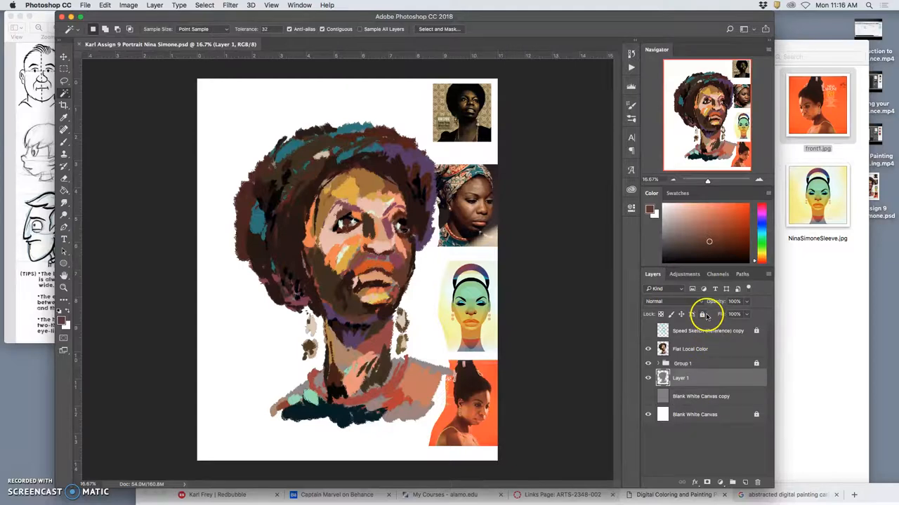
{"action": "mouse_move", "coordinate": [78, 44]}
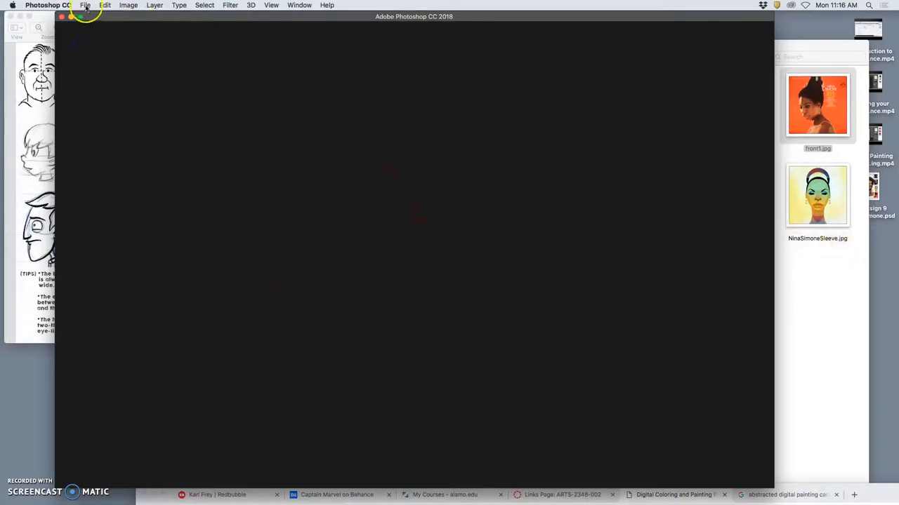
Step: Create a new 14 x 11 inch, 300 ppi document in landscape orientation
{"action": "left_click", "coordinate": [85, 6]}
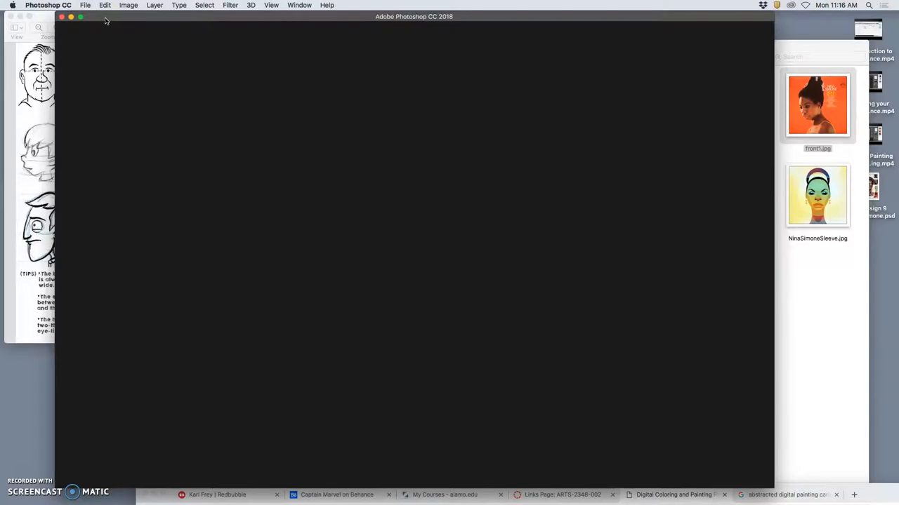
{"action": "left_click", "coordinate": [84, 5]}
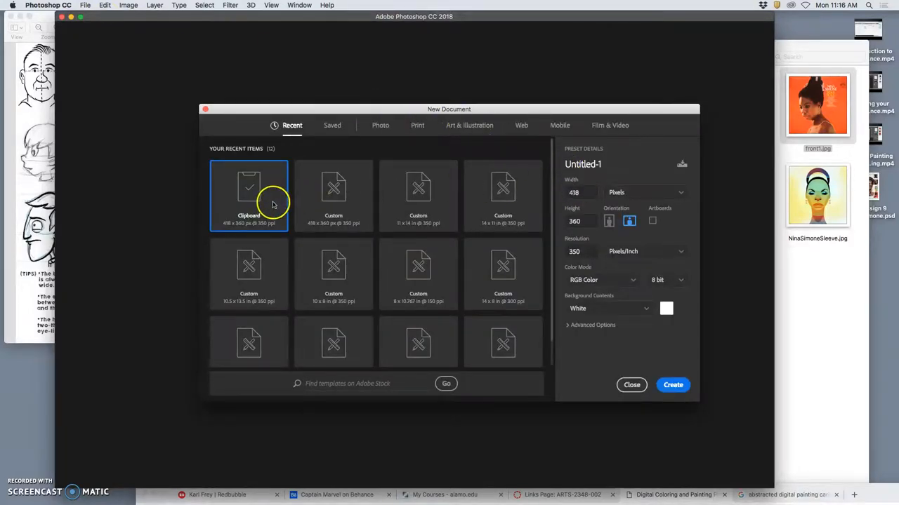
{"action": "mouse_move", "coordinate": [354, 306]}
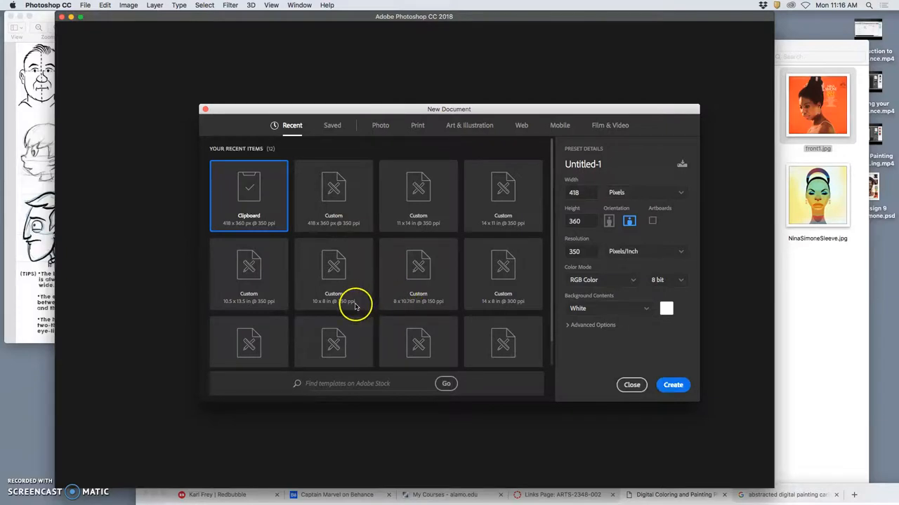
{"action": "mouse_move", "coordinate": [497, 227]}
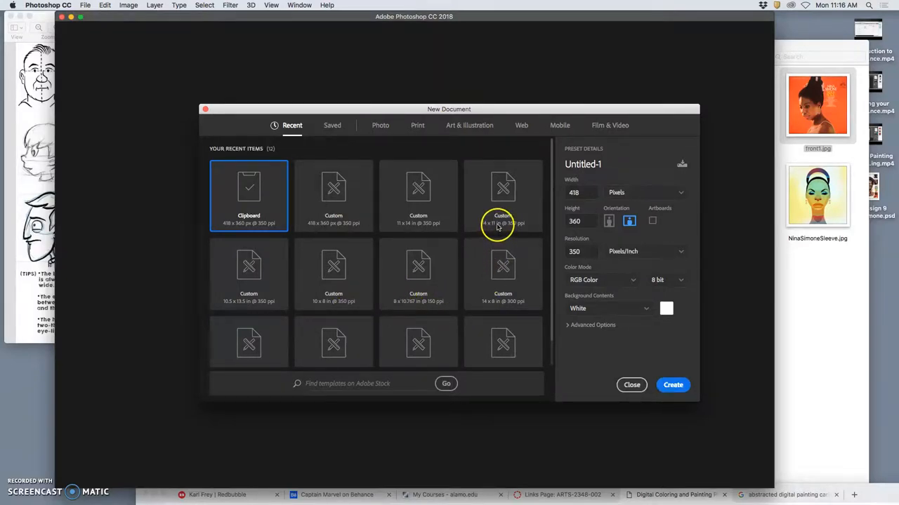
{"action": "left_click", "coordinate": [502, 195]}
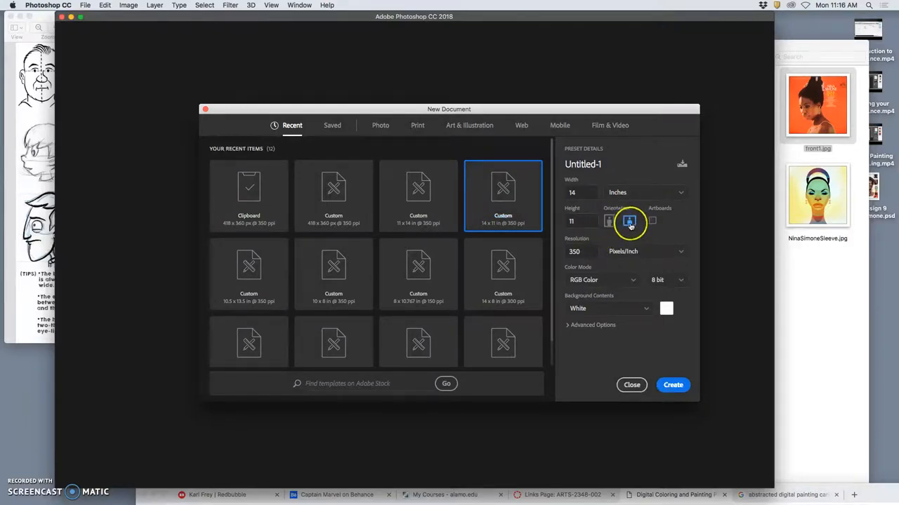
{"action": "left_click", "coordinate": [609, 222]}
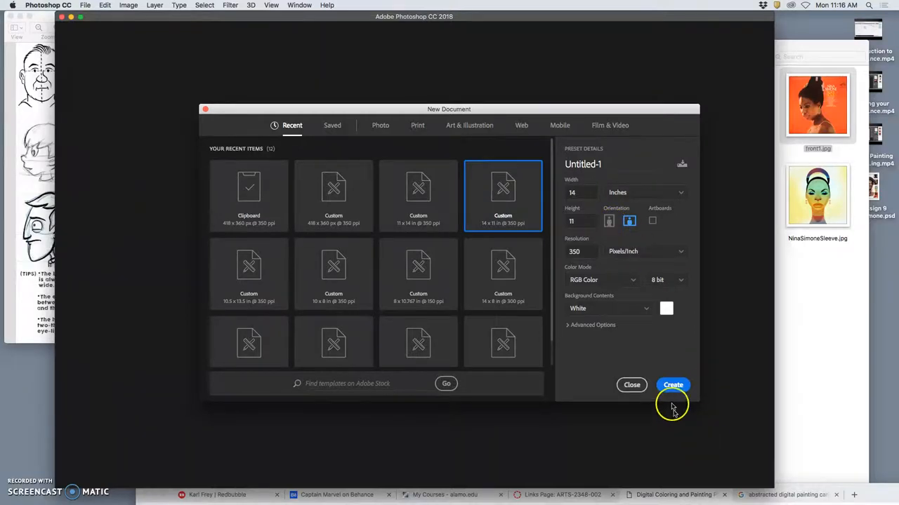
{"action": "left_click", "coordinate": [673, 385]}
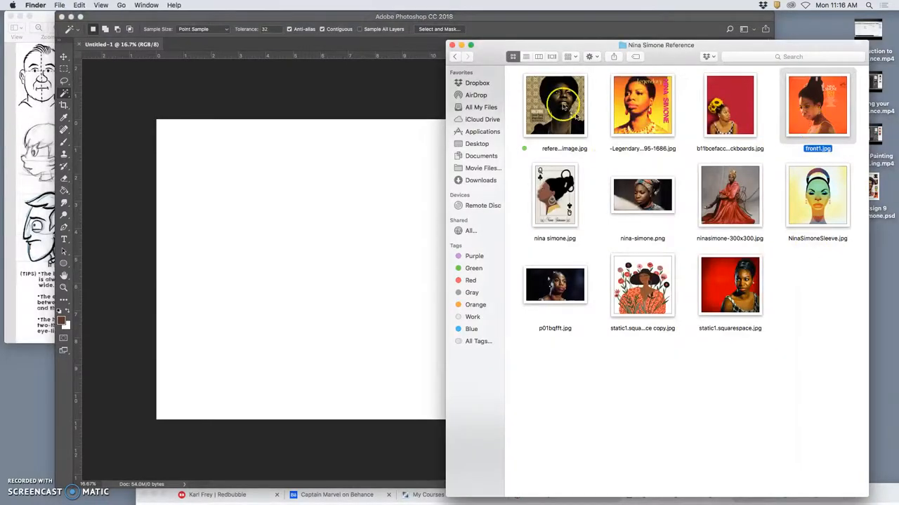
Step: Paste the corgi reference photo onto its own layer and rotate it diagonally
{"action": "left_click", "coordinate": [455, 56]}
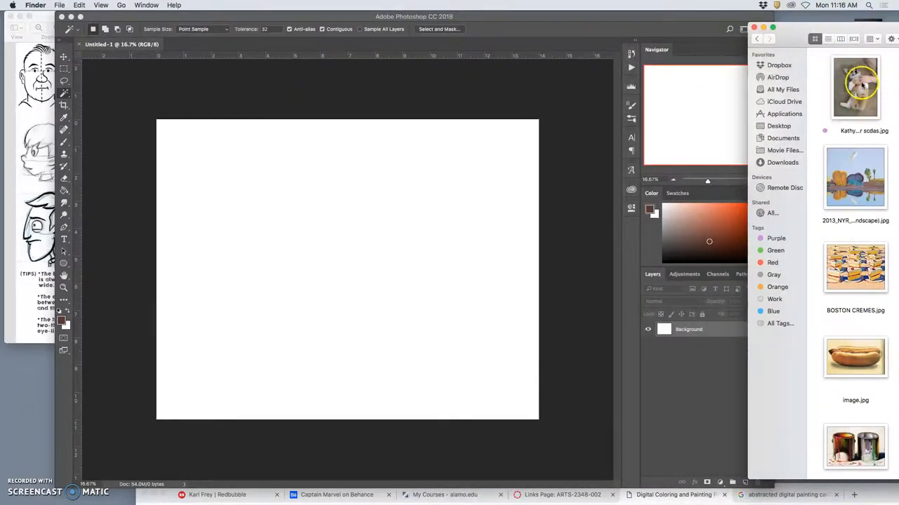
{"action": "left_click", "coordinate": [465, 191]}
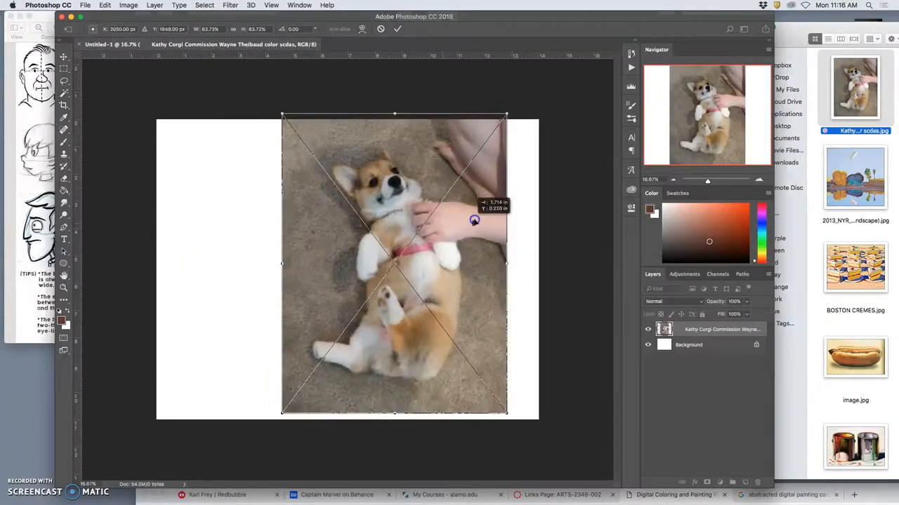
{"action": "left_click_drag", "start_coordinate": [474, 219], "coordinate": [551, 107]}
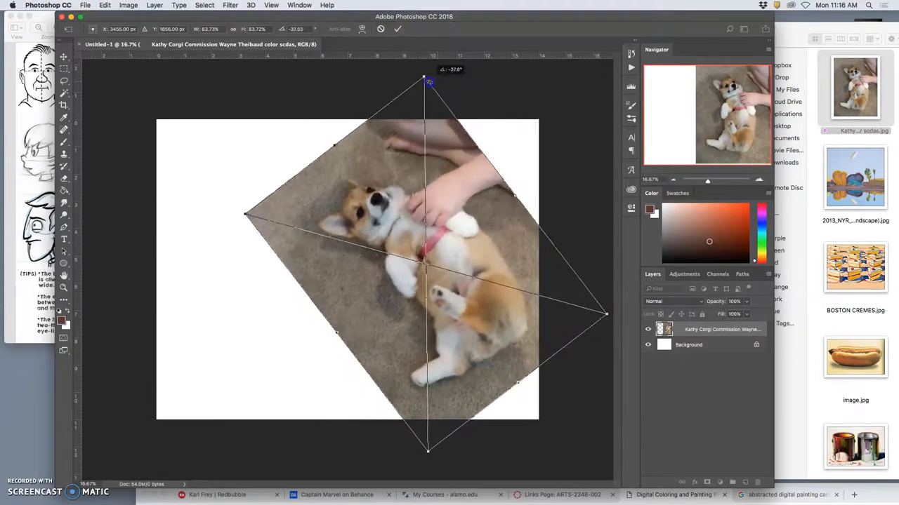
{"action": "right_click", "coordinate": [428, 266]}
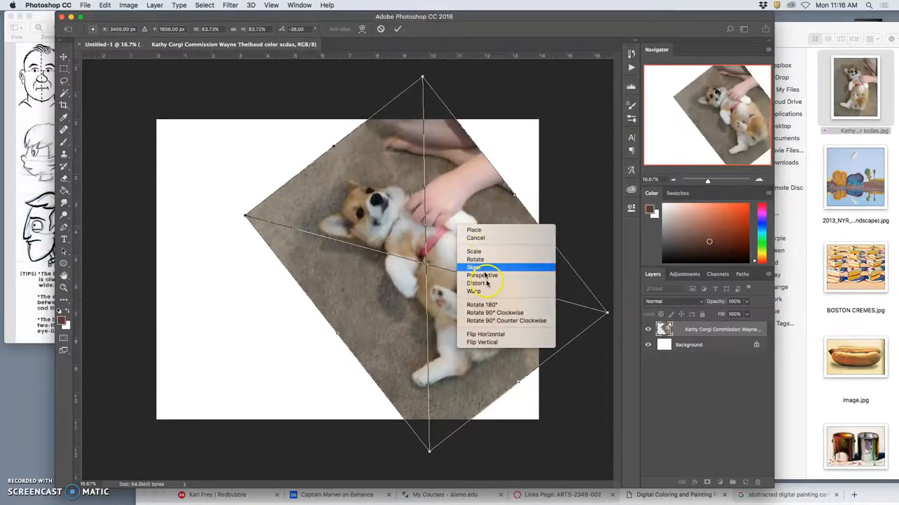
{"action": "left_click", "coordinate": [481, 343]}
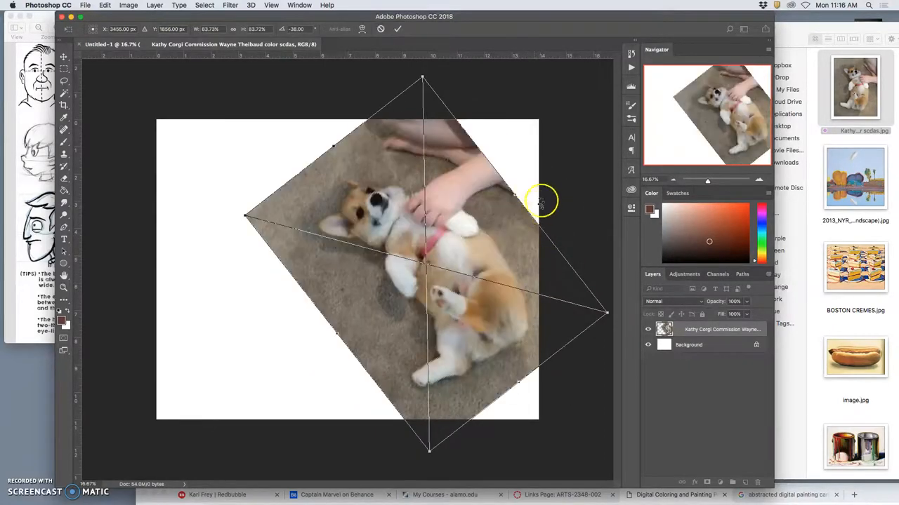
Step: Reshape, reposition and scale the tilted corgi photo on the canvas
{"action": "left_click_drag", "start_coordinate": [541, 199], "coordinate": [488, 205]}
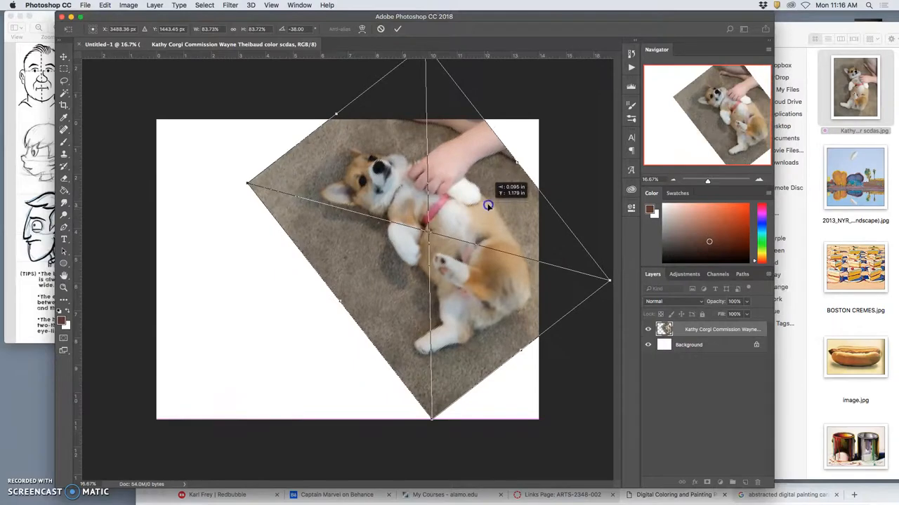
{"action": "left_click_drag", "start_coordinate": [488, 205], "coordinate": [438, 401]}
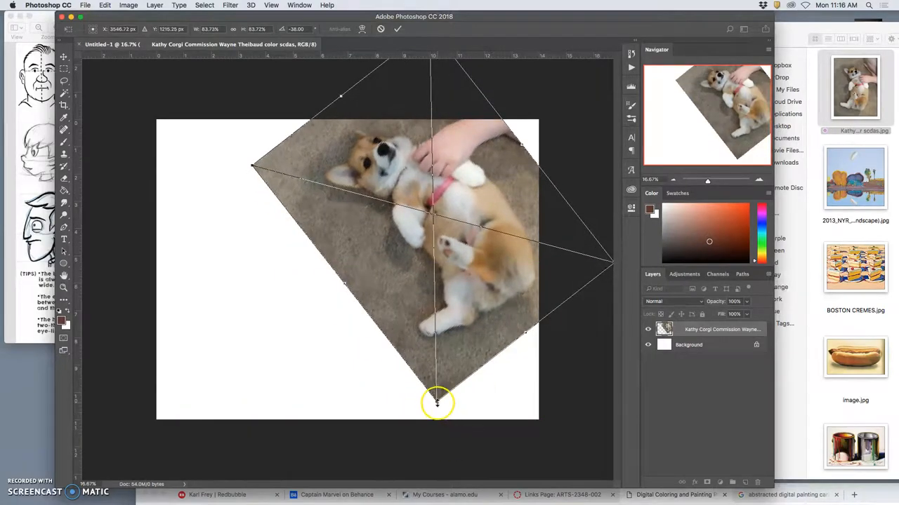
{"action": "left_click_drag", "start_coordinate": [437, 401], "coordinate": [440, 297]}
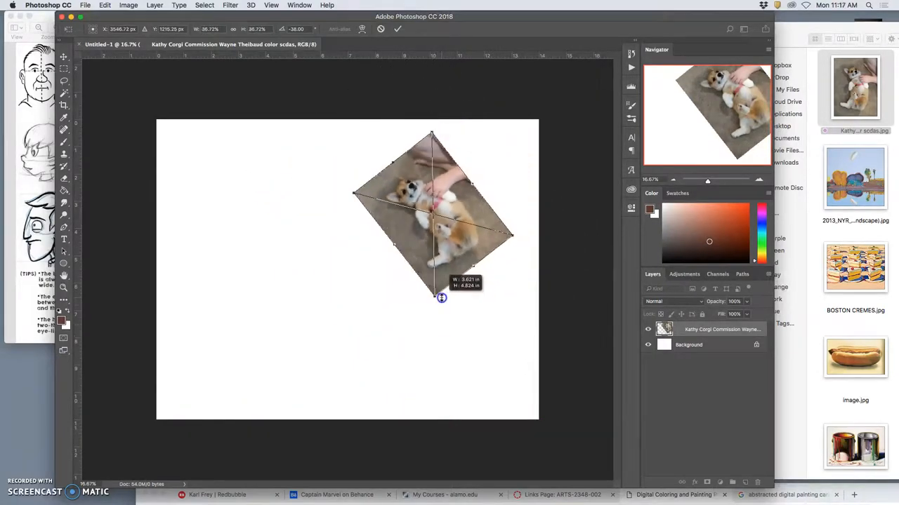
{"action": "left_click_drag", "start_coordinate": [441, 298], "coordinate": [480, 222]}
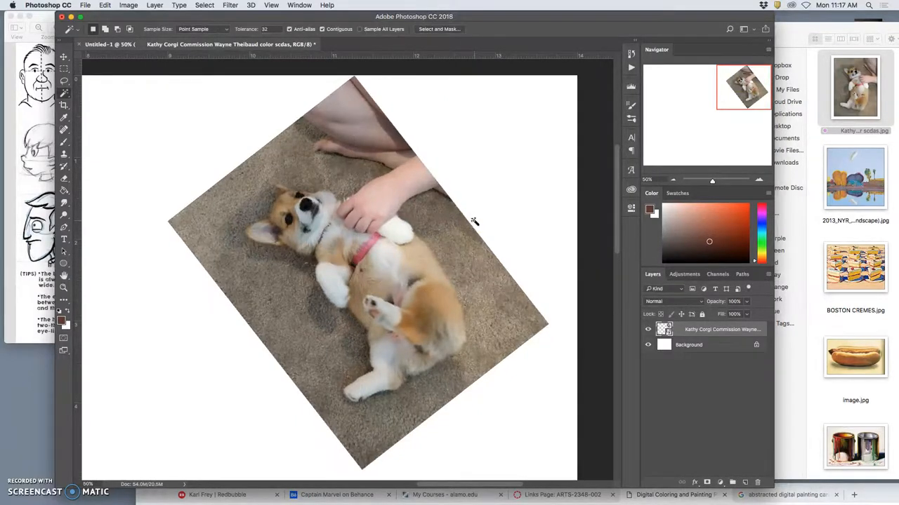
Step: Warp the corgi photo, bending its top, lower and left edges outward
{"action": "right_click", "coordinate": [421, 253]}
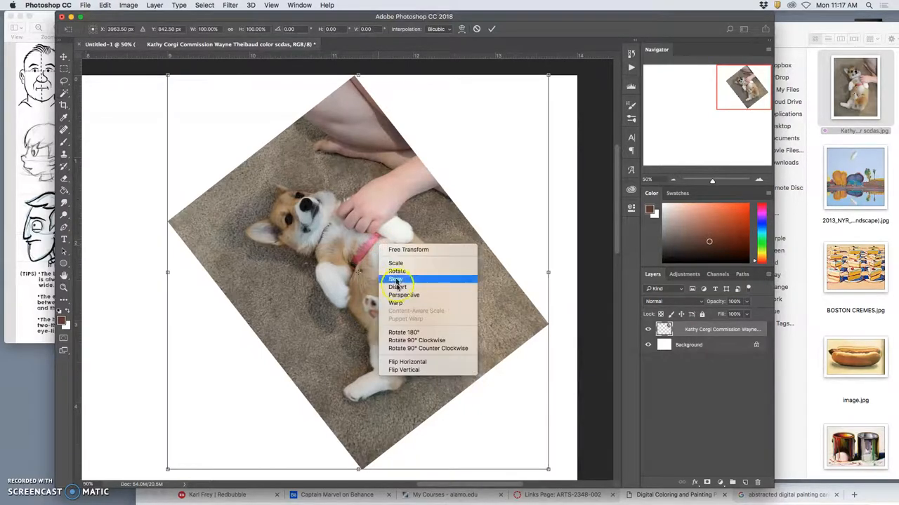
{"action": "left_click", "coordinate": [396, 303]}
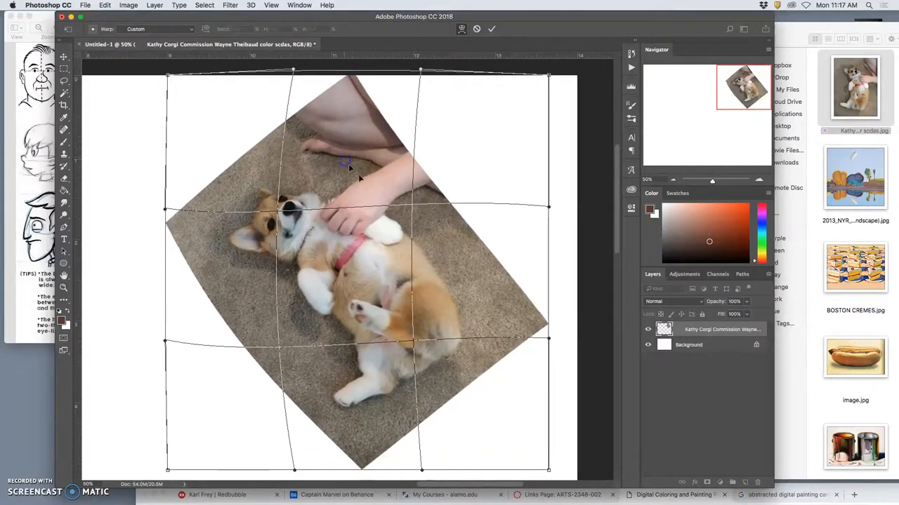
{"action": "left_click_drag", "start_coordinate": [344, 166], "coordinate": [306, 358]}
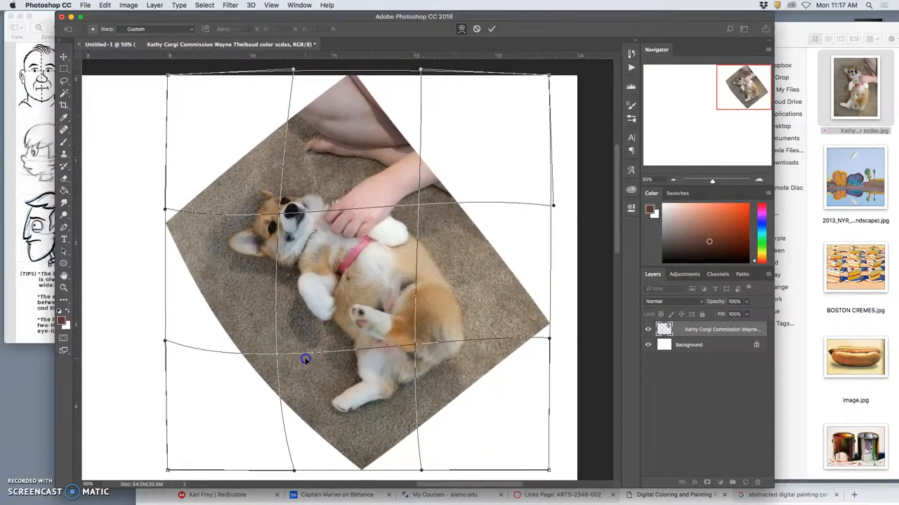
{"action": "left_click_drag", "start_coordinate": [306, 358], "coordinate": [405, 357]}
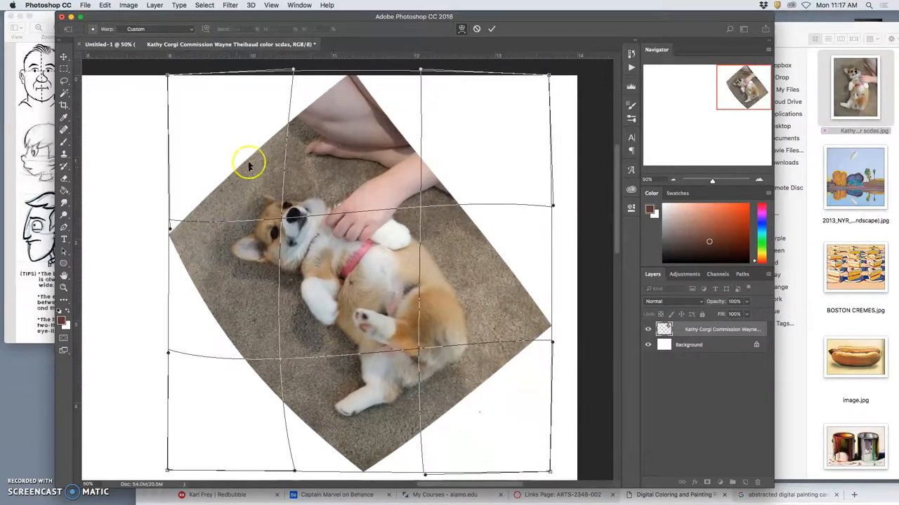
{"action": "left_click_drag", "start_coordinate": [249, 166], "coordinate": [266, 282]}
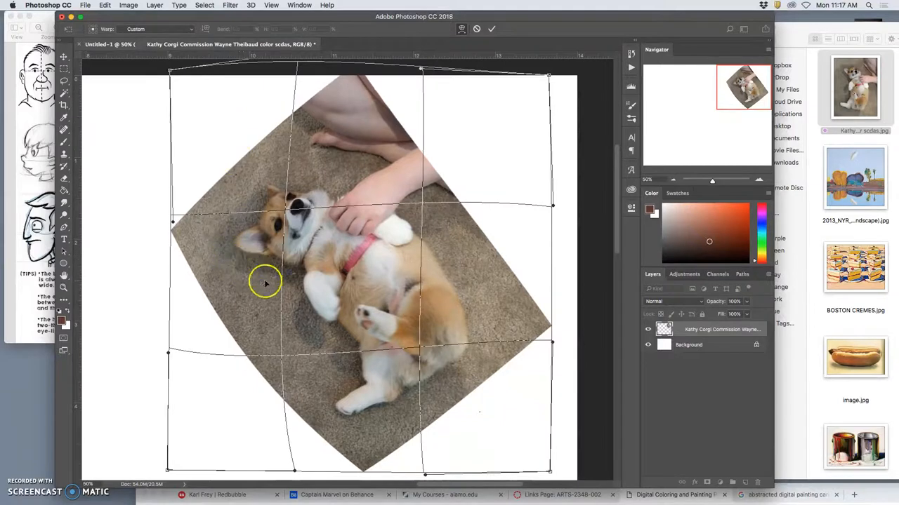
{"action": "left_click_drag", "start_coordinate": [267, 283], "coordinate": [446, 424]}
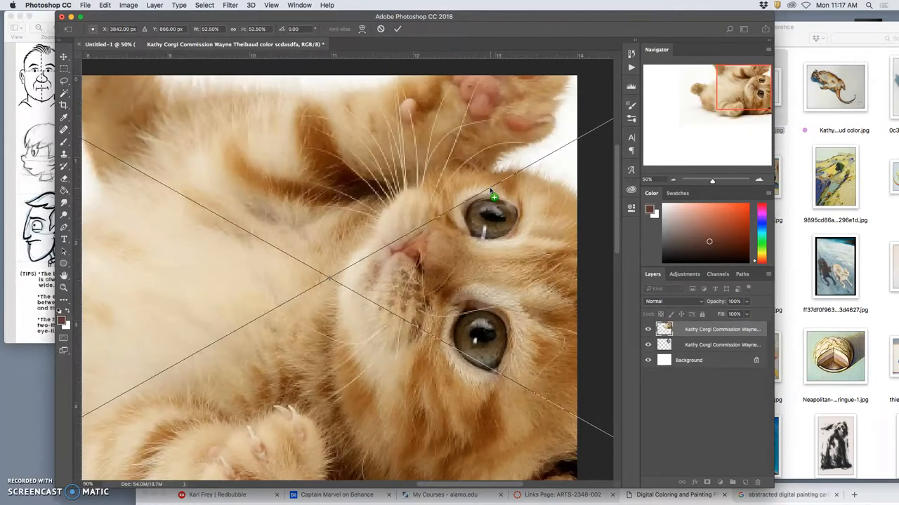
Step: Shrink the pasted kitten photo and tuck it below the corgi on the right side
{"action": "key", "text": "cmd+minus"}
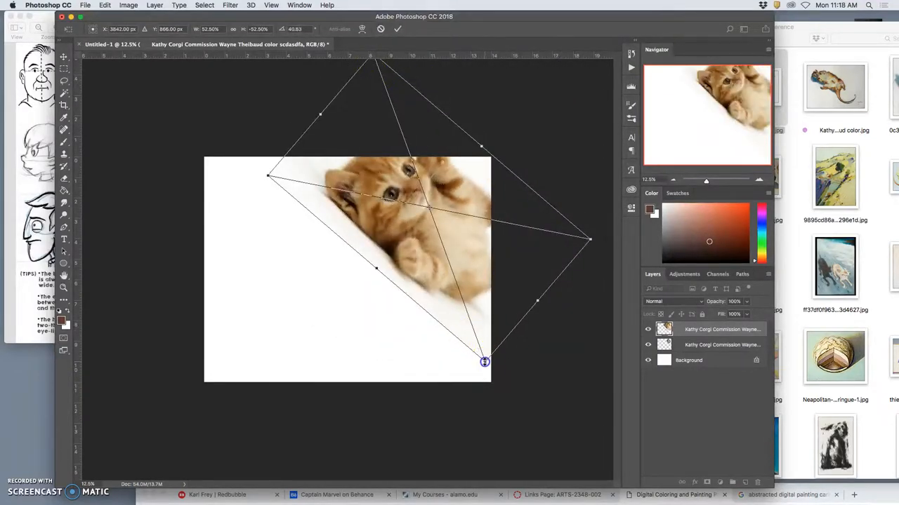
{"action": "left_click_drag", "start_coordinate": [485, 362], "coordinate": [424, 232]}
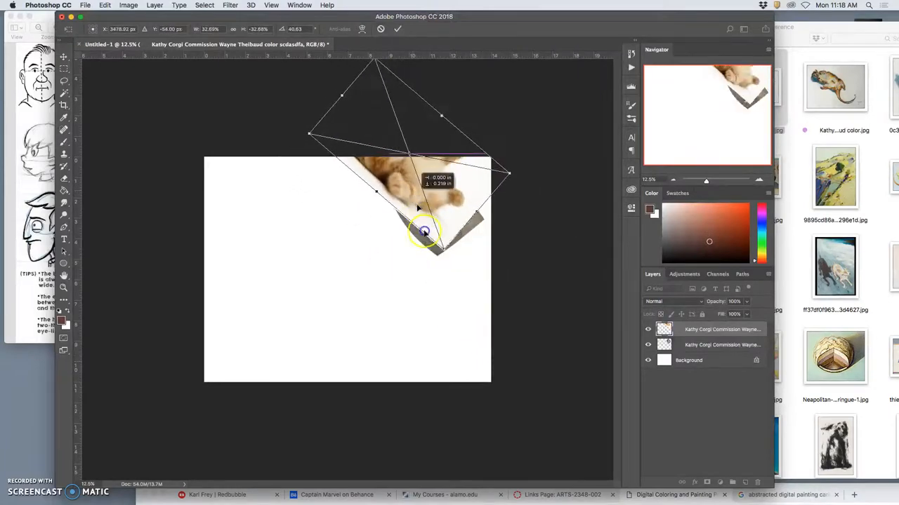
{"action": "left_click_drag", "start_coordinate": [424, 231], "coordinate": [522, 306]}
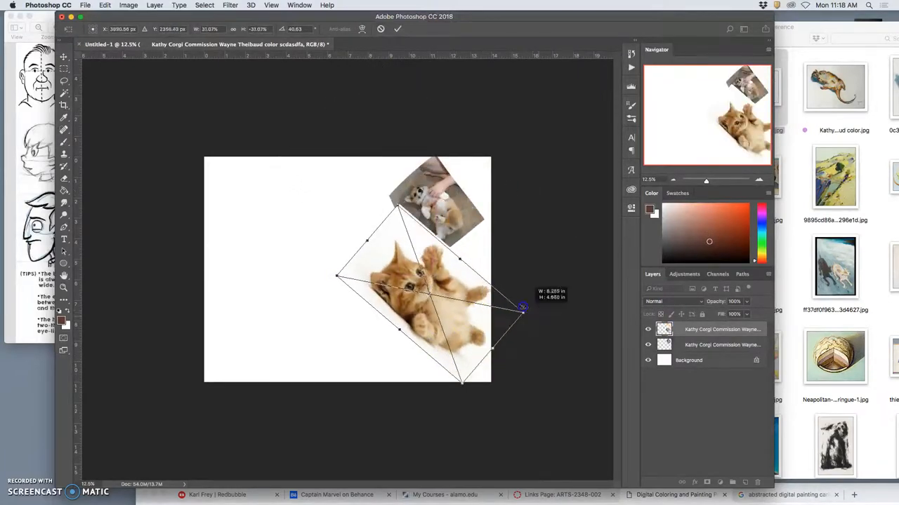
{"action": "left_click_drag", "start_coordinate": [522, 307], "coordinate": [443, 290]}
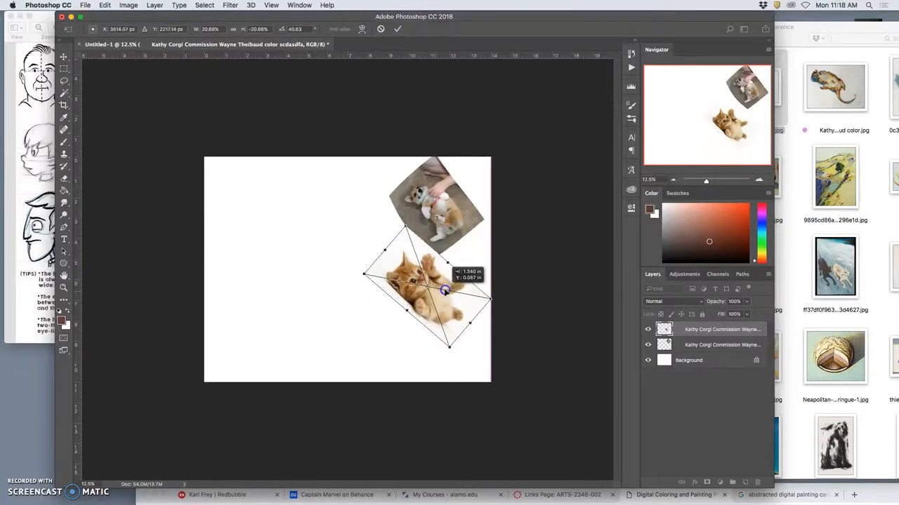
{"action": "left_click_drag", "start_coordinate": [421, 287], "coordinate": [435, 280]}
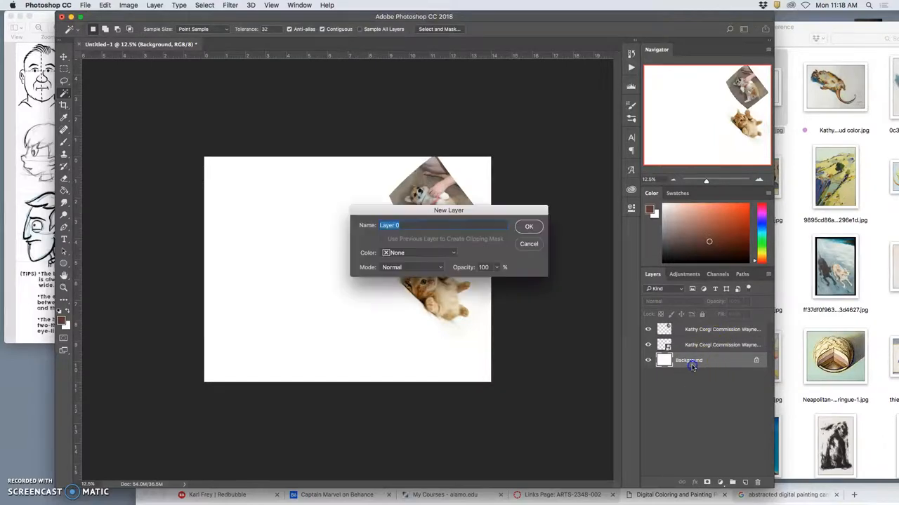
Step: Rename the background layer to 'Blank White Canvas'
{"action": "type", "text": "Blank White Canv"}
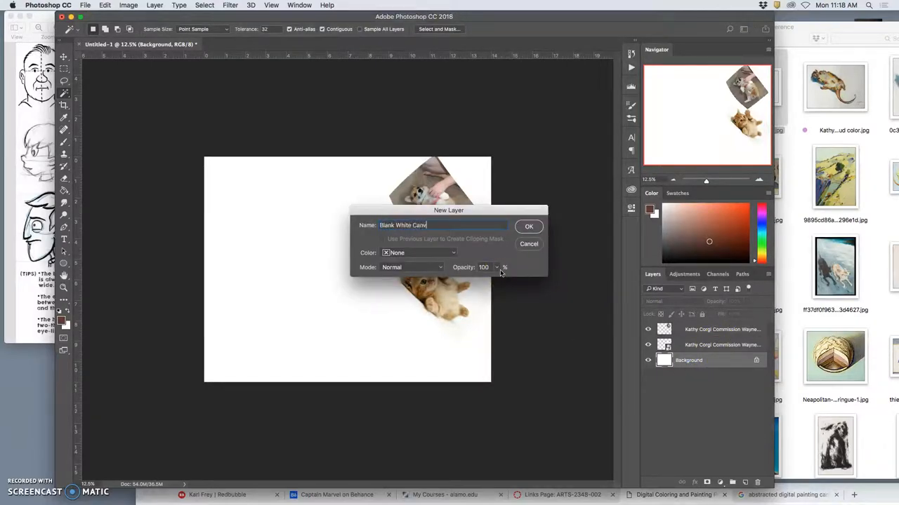
{"action": "type", "text": "as"}
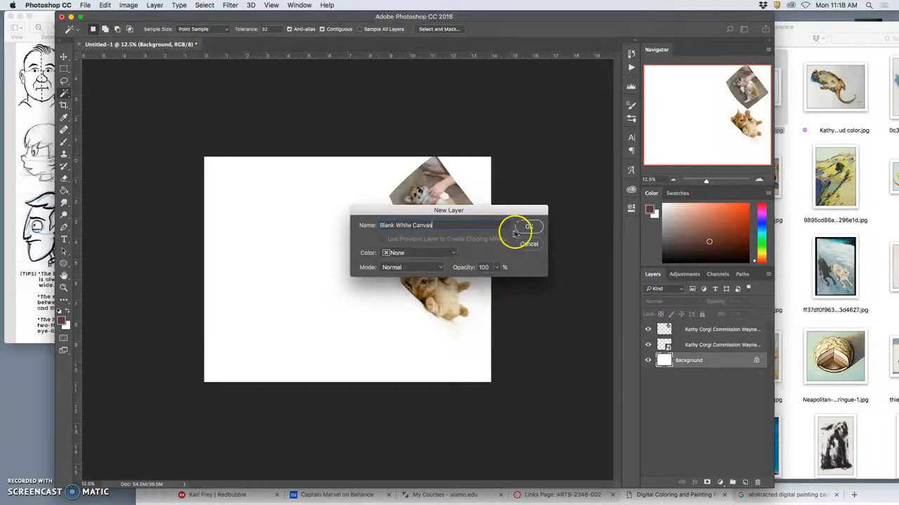
{"action": "left_click", "coordinate": [528, 226]}
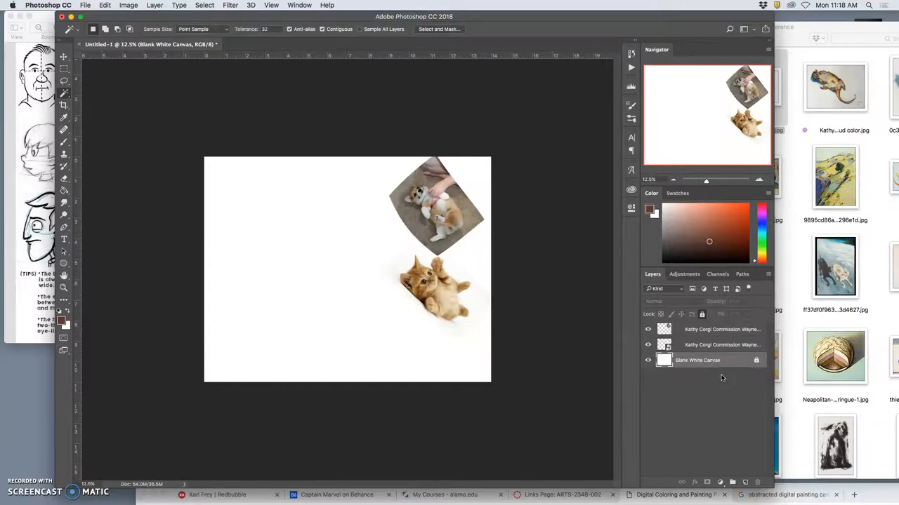
Step: Lock both reference photo layers and add a new empty layer on top
{"action": "left_click", "coordinate": [722, 345]}
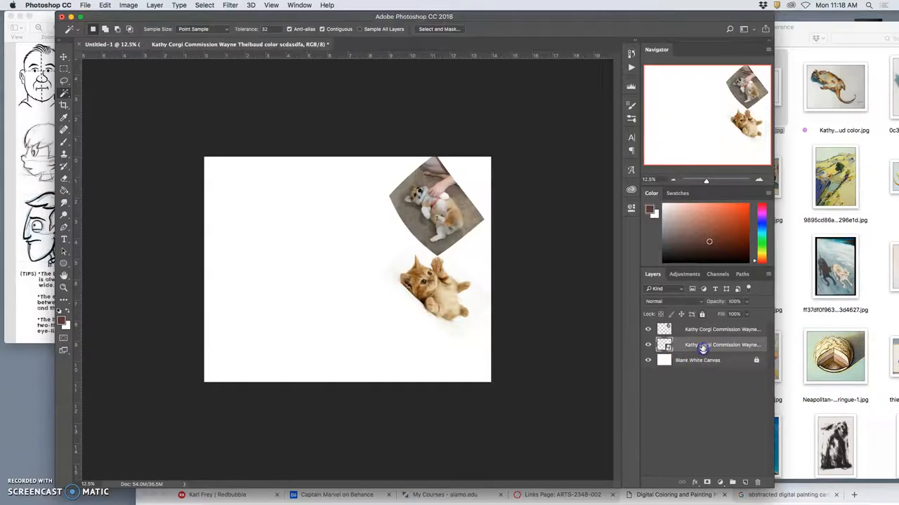
{"action": "left_click", "coordinate": [709, 345]}
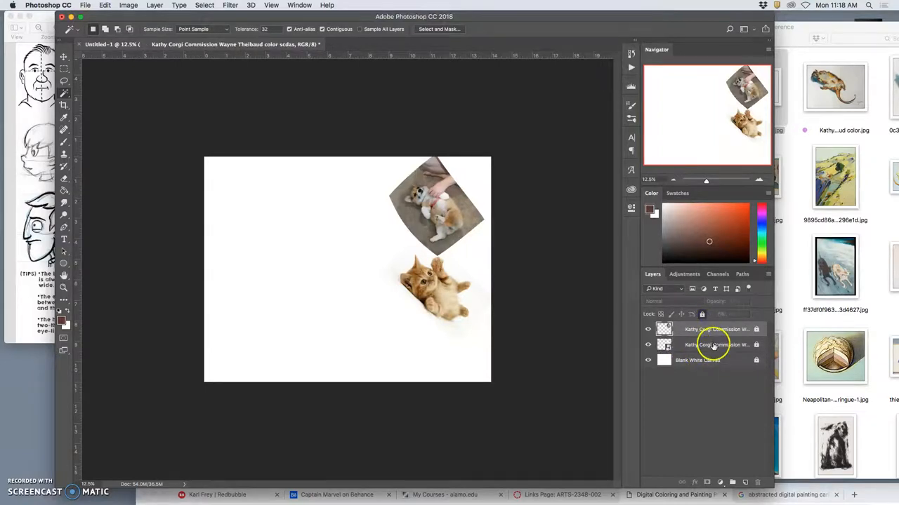
{"action": "mouse_move", "coordinate": [371, 385]}
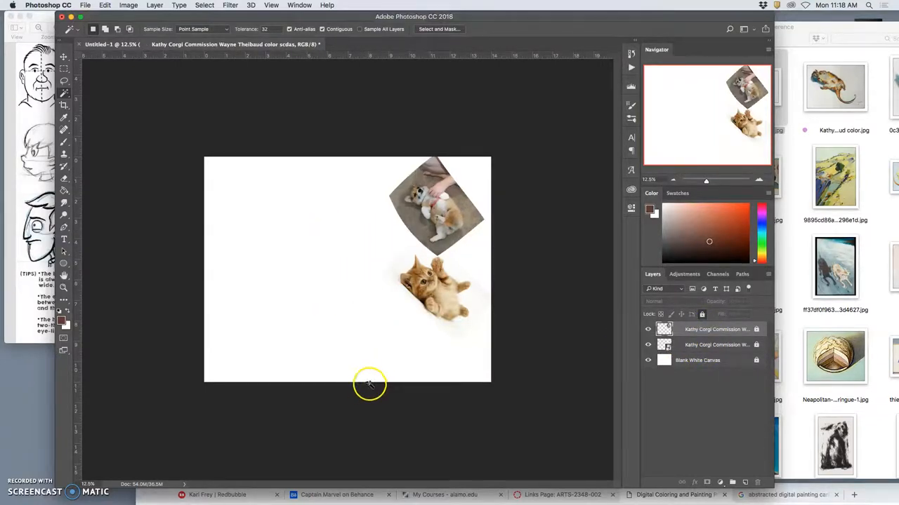
{"action": "left_click", "coordinate": [744, 483]}
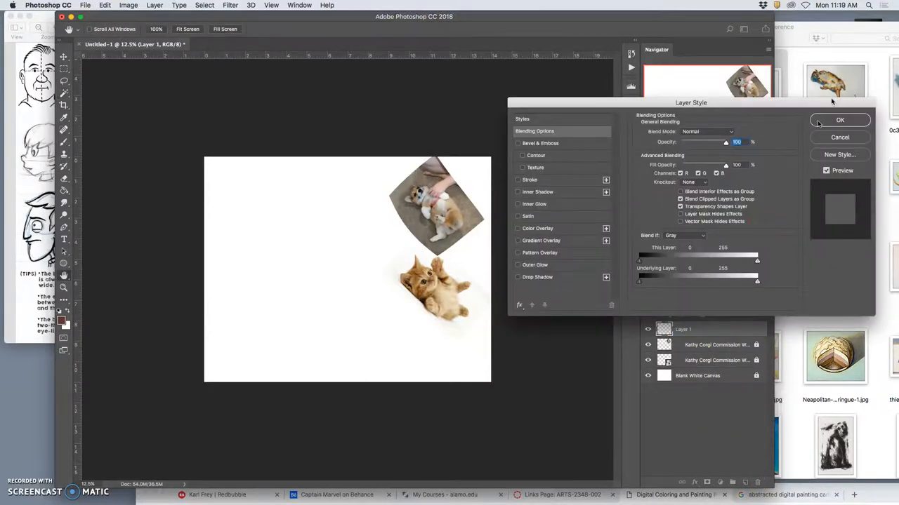
Step: Dismiss the Layer Style dialog and rename the new top layer 'sketch layer'
{"action": "left_click", "coordinate": [840, 121]}
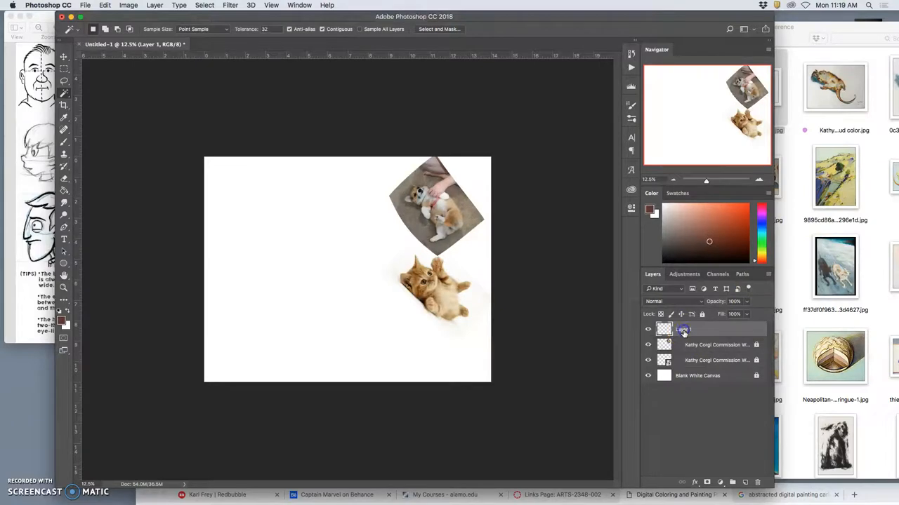
{"action": "double_click", "coordinate": [683, 329]}
{"action": "type", "text": "sketch lay"}
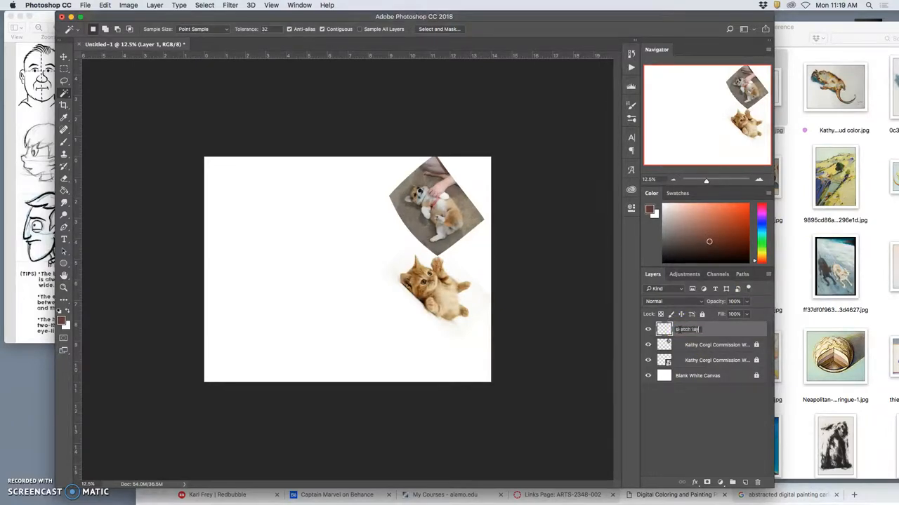
{"action": "double_click", "coordinate": [688, 329]}
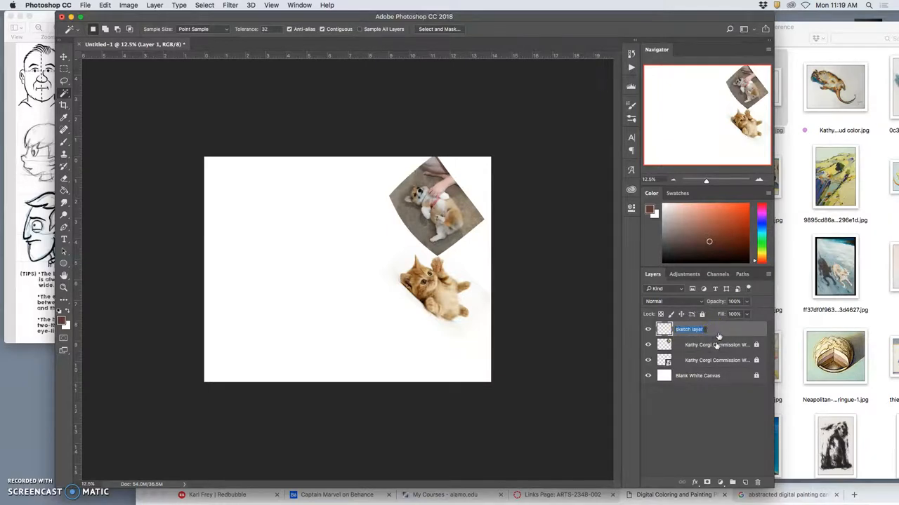
{"action": "mouse_move", "coordinate": [320, 195]}
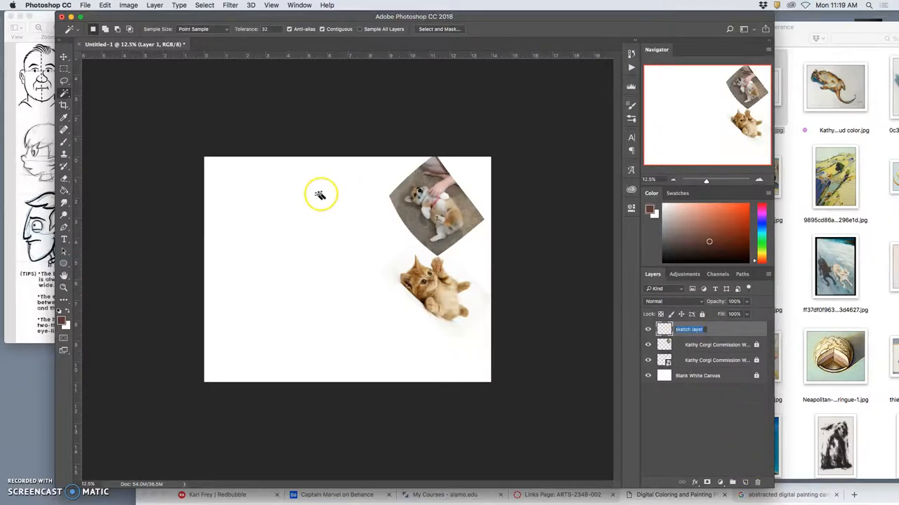
{"action": "mouse_move", "coordinate": [298, 154]}
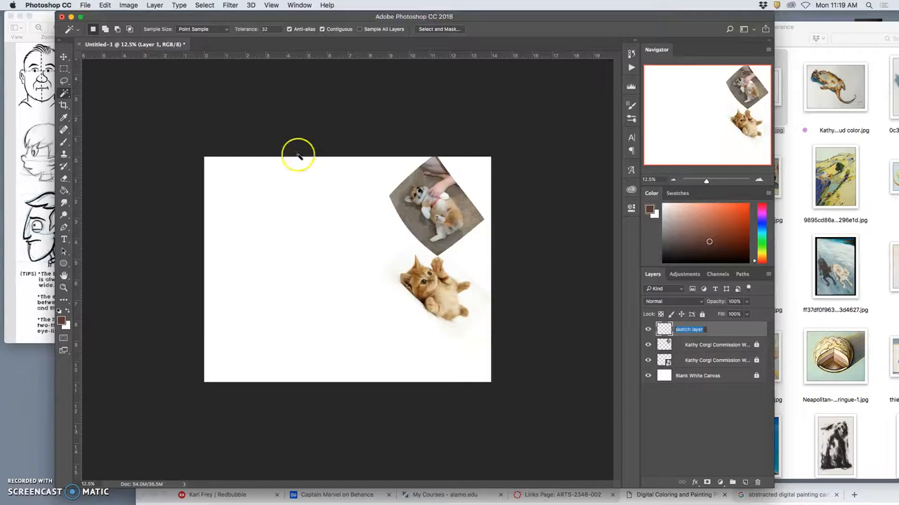
{"action": "mouse_move", "coordinate": [84, 6]}
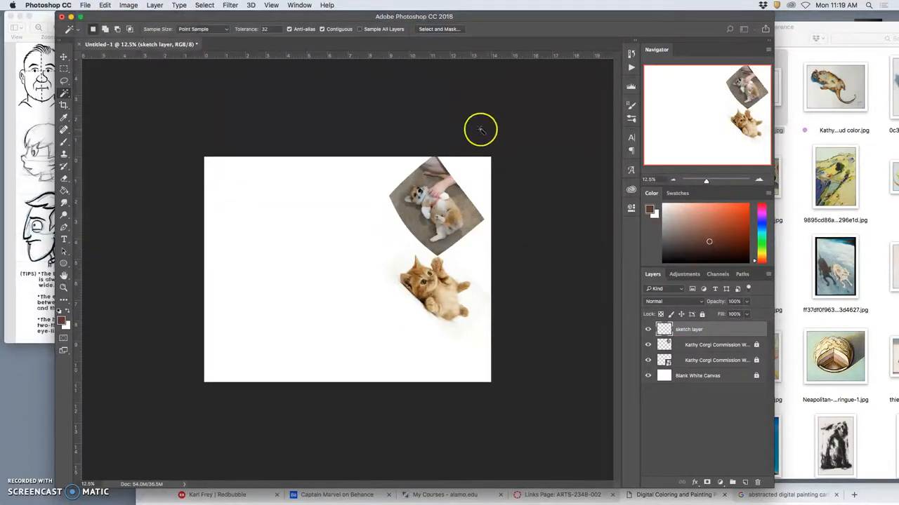
{"action": "mouse_move", "coordinate": [308, 202]}
{"action": "type", "text": "700"}
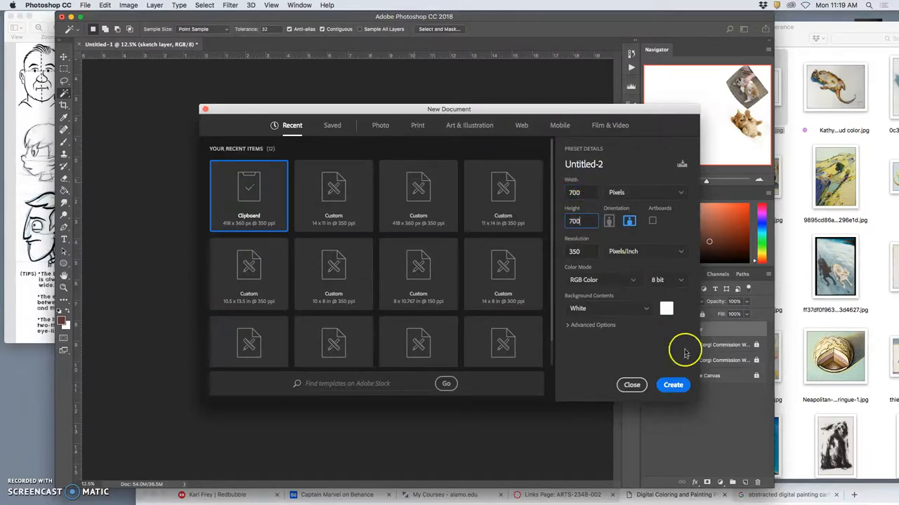
Step: Create a blank white 700 x 700 pixel document for the custom brush shape
{"action": "left_click", "coordinate": [671, 385]}
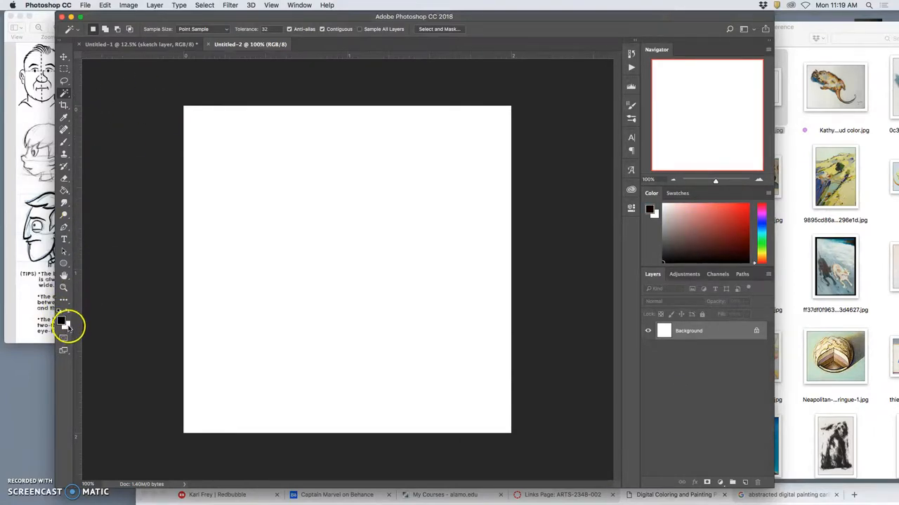
{"action": "mouse_move", "coordinate": [119, 146]}
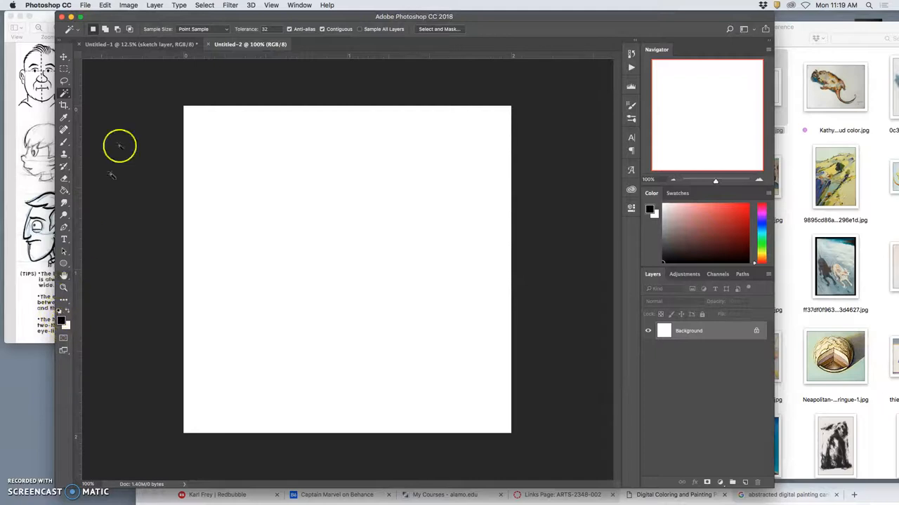
Step: Paint clusters of black leafy fur-like textured brush marks across the white square
{"action": "left_click", "coordinate": [65, 130]}
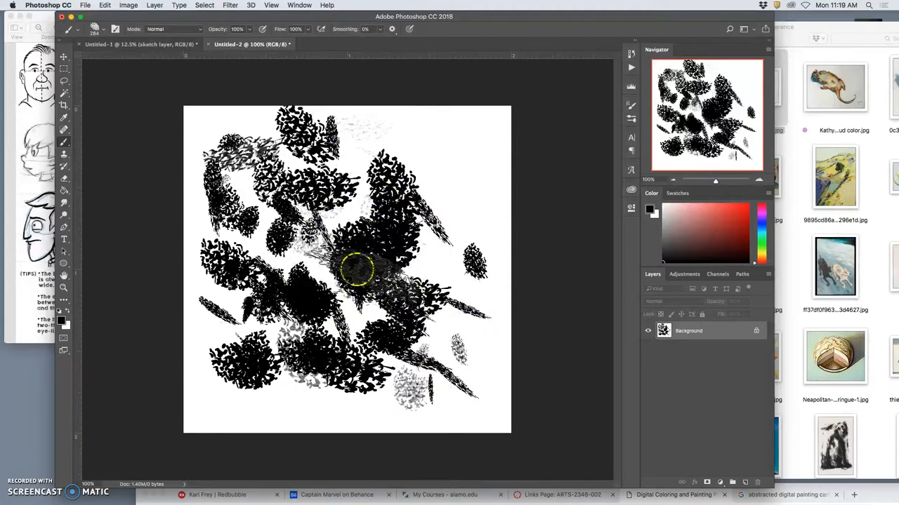
{"action": "left_click_drag", "start_coordinate": [358, 269], "coordinate": [446, 199]}
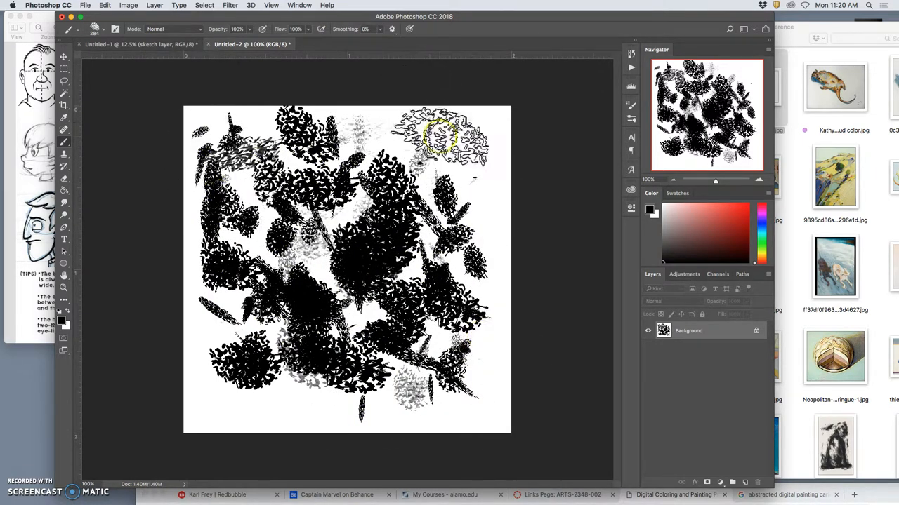
{"action": "left_click_drag", "start_coordinate": [441, 137], "coordinate": [382, 272]}
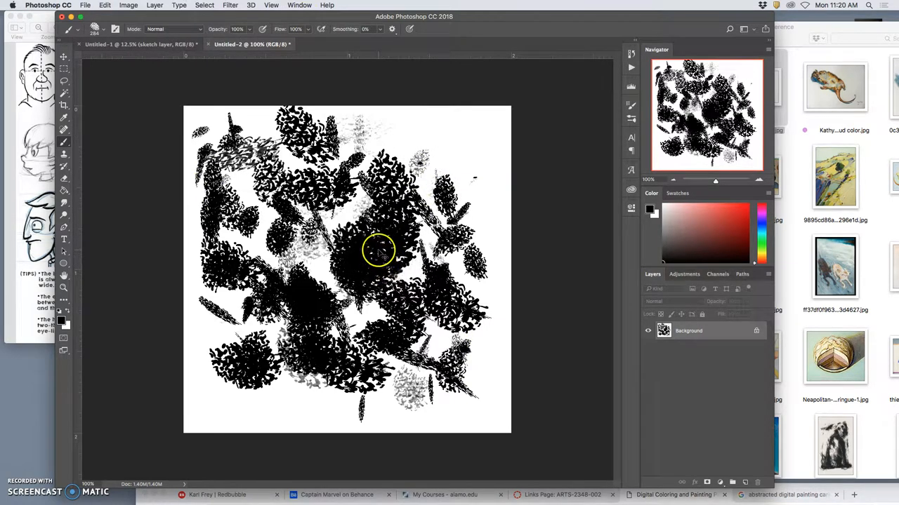
{"action": "left_click_drag", "start_coordinate": [379, 252], "coordinate": [358, 99]}
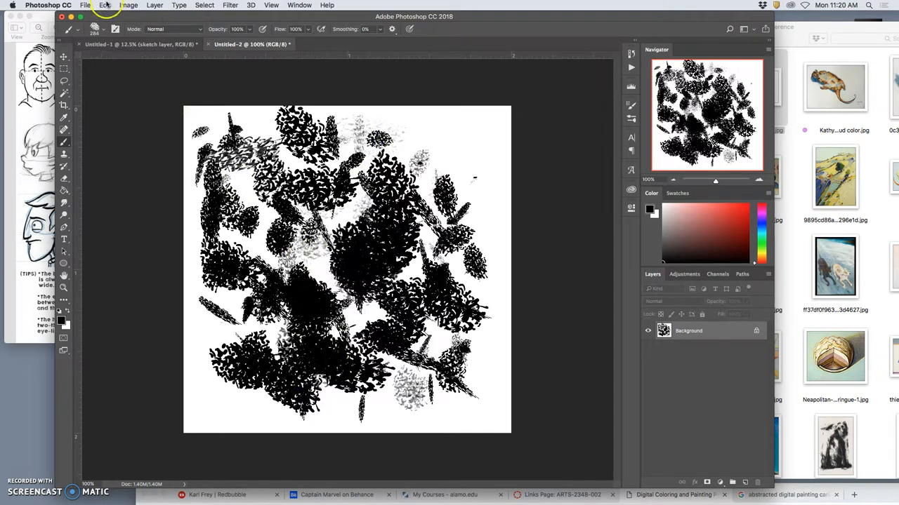
Step: Define the black fur marks as a new brush preset named 'FA18 Karl Color Brush'
{"action": "left_click", "coordinate": [104, 5]}
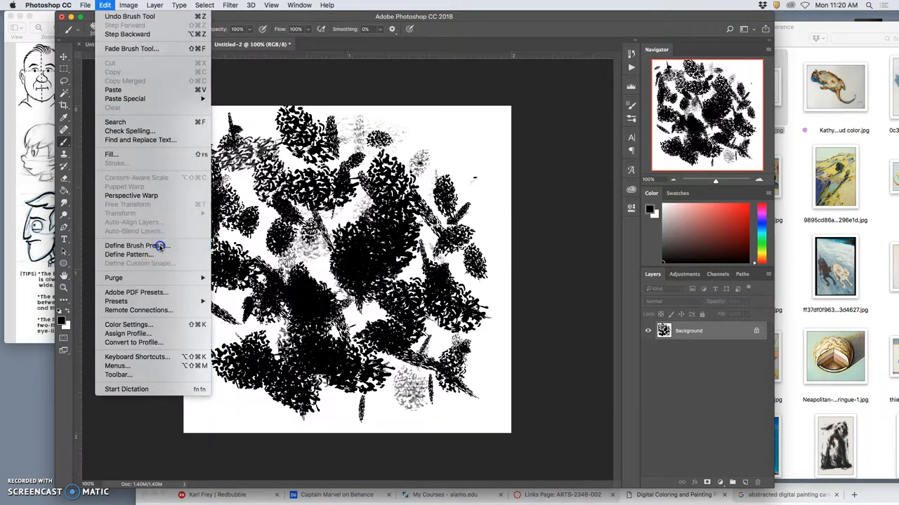
{"action": "left_click", "coordinate": [138, 244]}
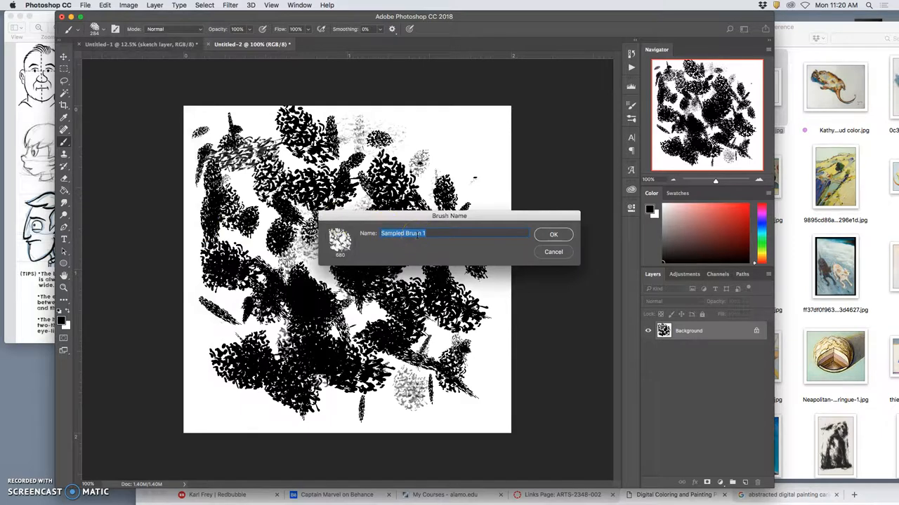
{"action": "type", "text": "FA18"}
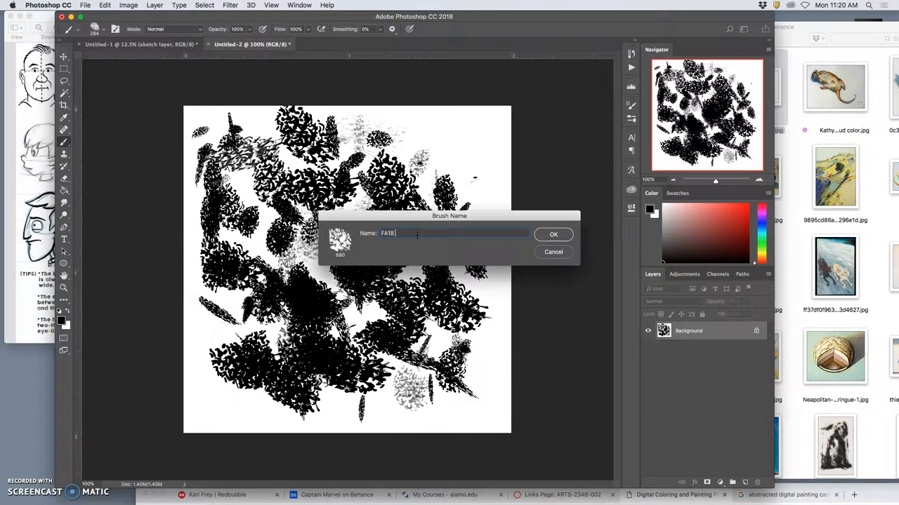
{"action": "type", "text": "Karl"}
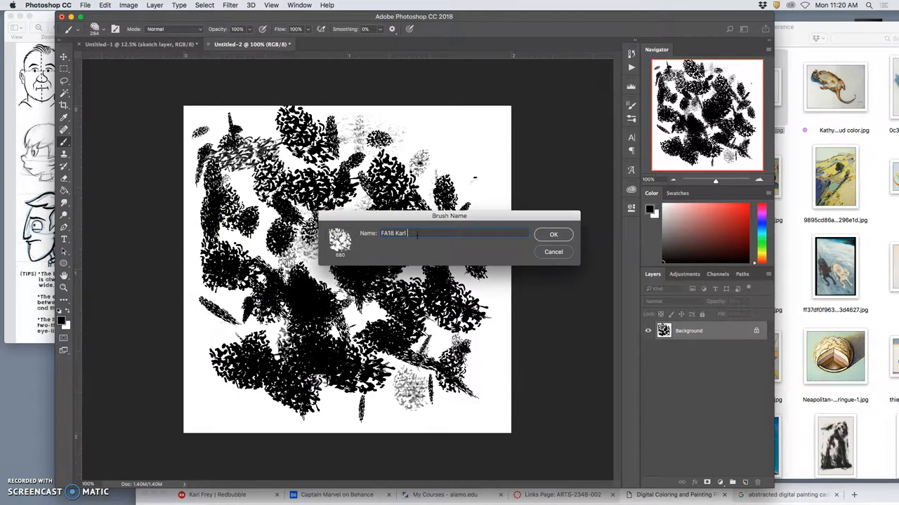
{"action": "type", "text": "Col"}
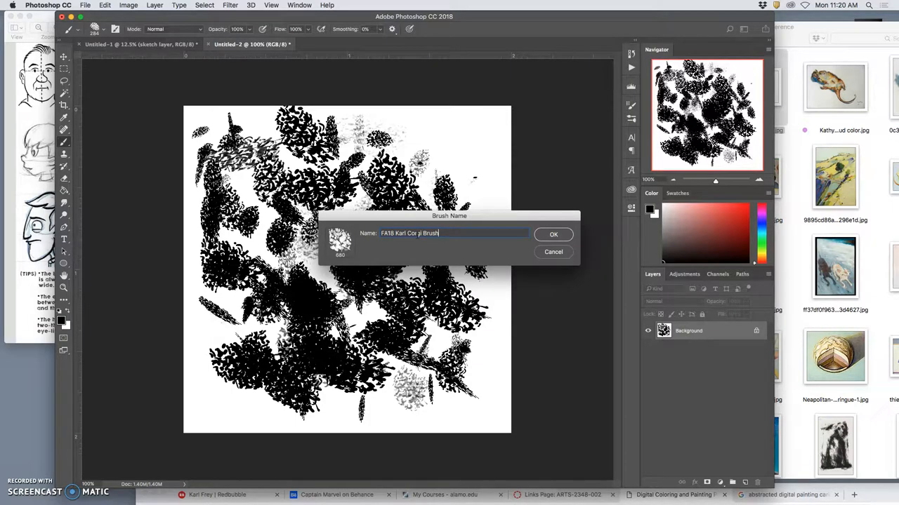
{"action": "left_click", "coordinate": [553, 233]}
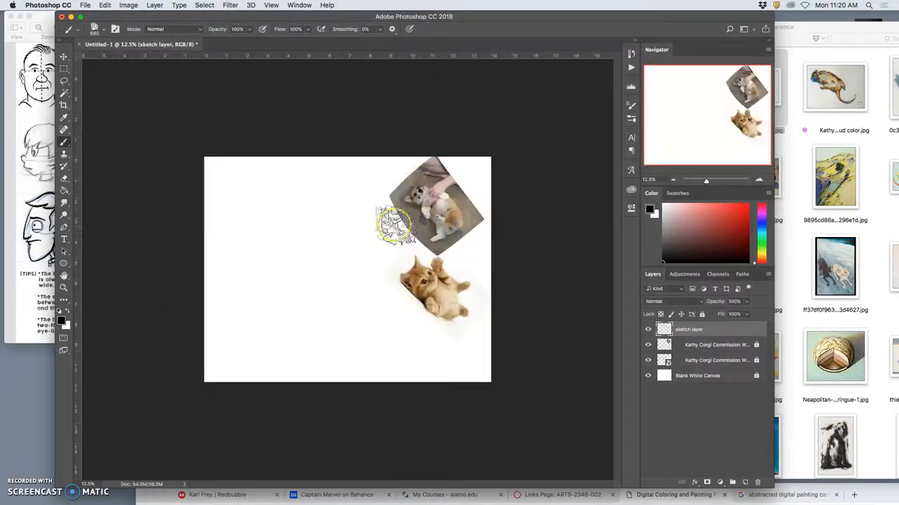
Step: Paint one test stroke with the new brush on the reference canvas, then undo it
{"action": "left_click_drag", "start_coordinate": [396, 224], "coordinate": [242, 182]}
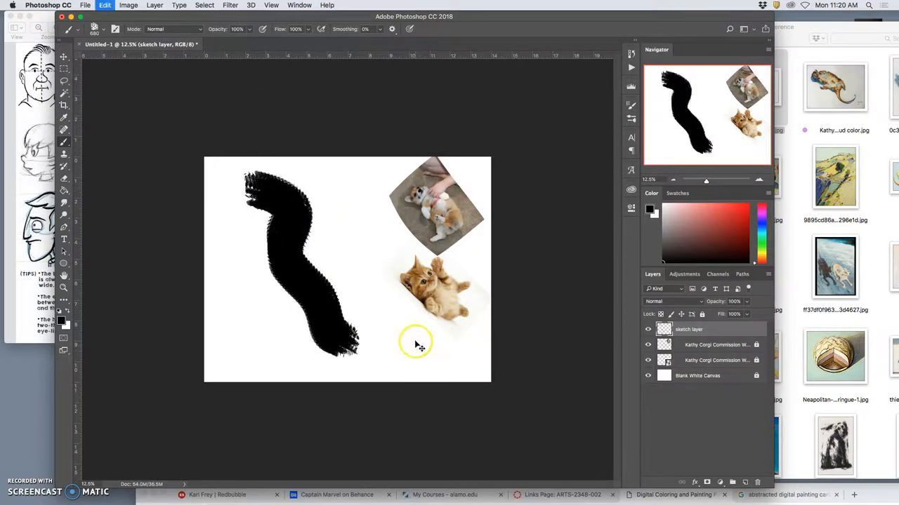
{"action": "left_click", "coordinate": [300, 6]}
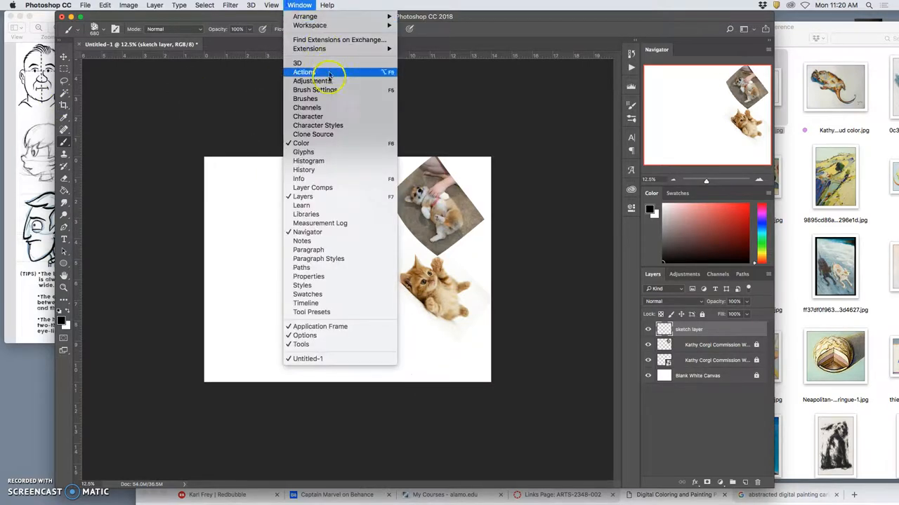
Step: Enable Shape Dynamics with Size Jitter driven by pen pressure and a lowered Minimum Diameter
{"action": "left_click", "coordinate": [315, 90]}
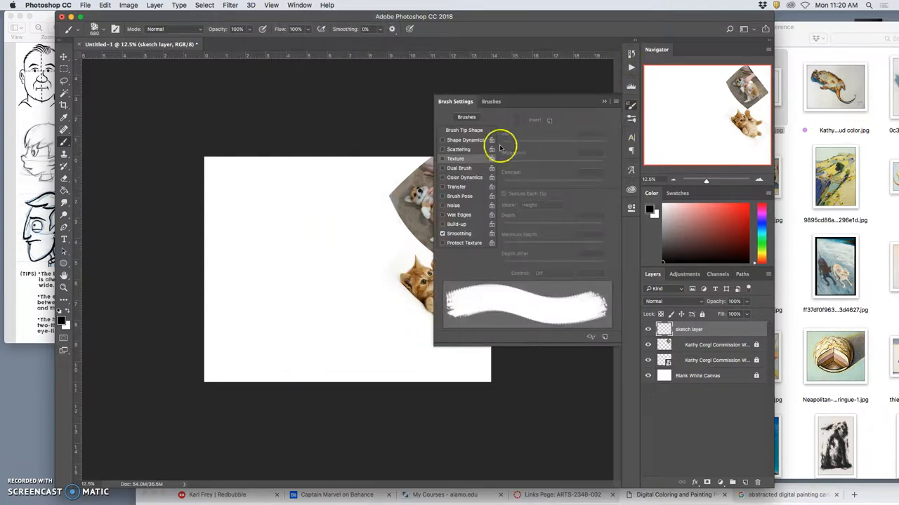
{"action": "left_click", "coordinate": [465, 140]}
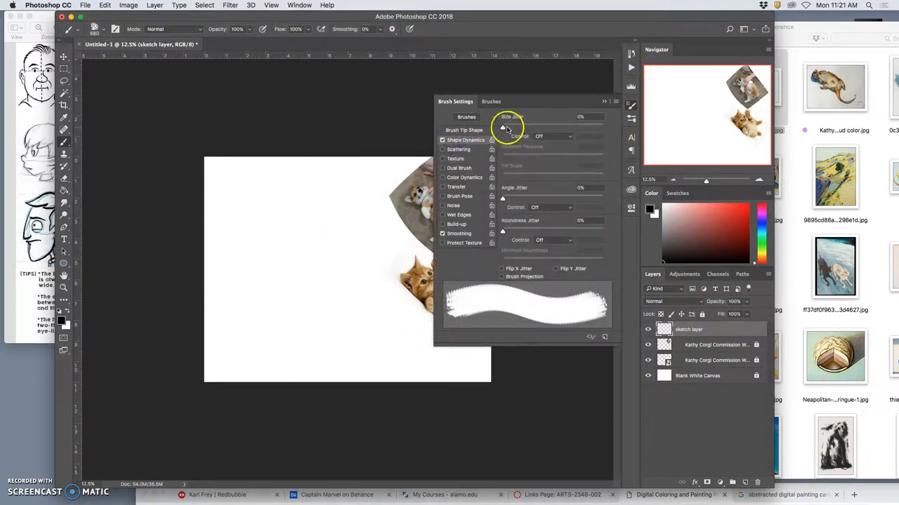
{"action": "left_click_drag", "start_coordinate": [502, 126], "coordinate": [544, 129]}
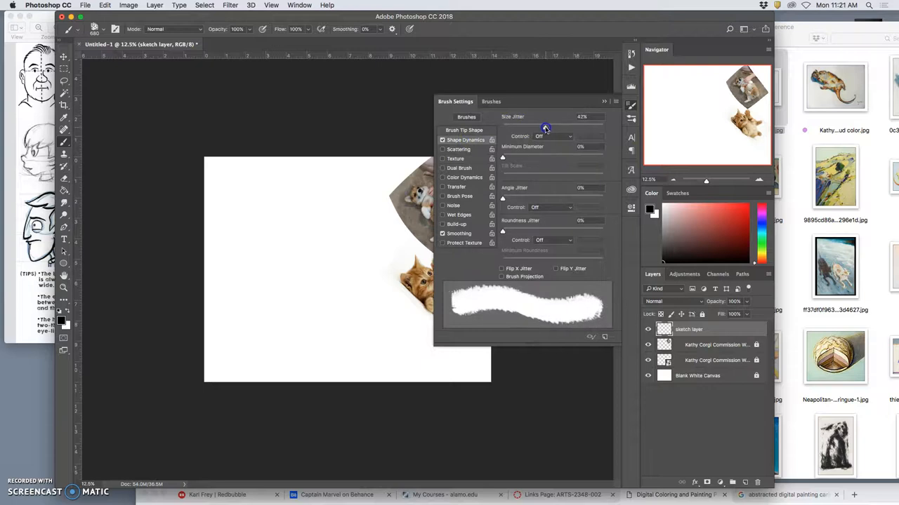
{"action": "left_click", "coordinate": [553, 135]}
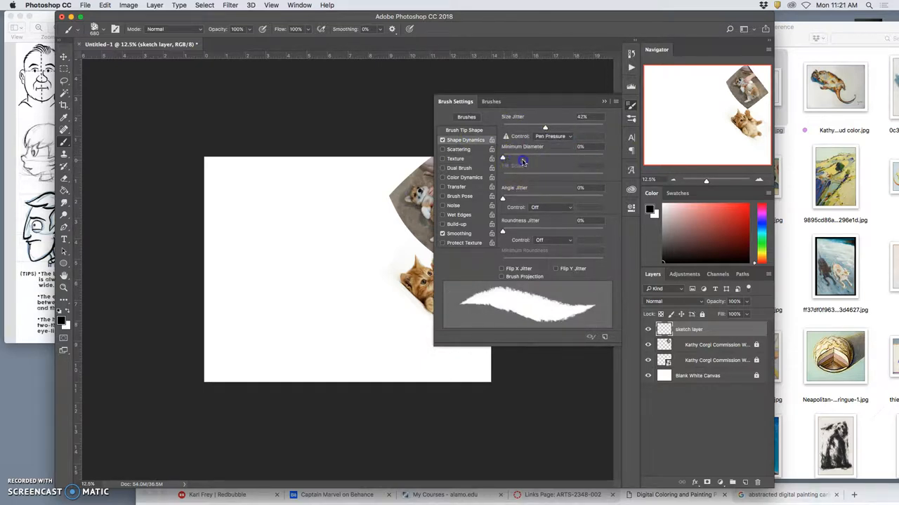
{"action": "left_click_drag", "start_coordinate": [522, 157], "coordinate": [506, 158]}
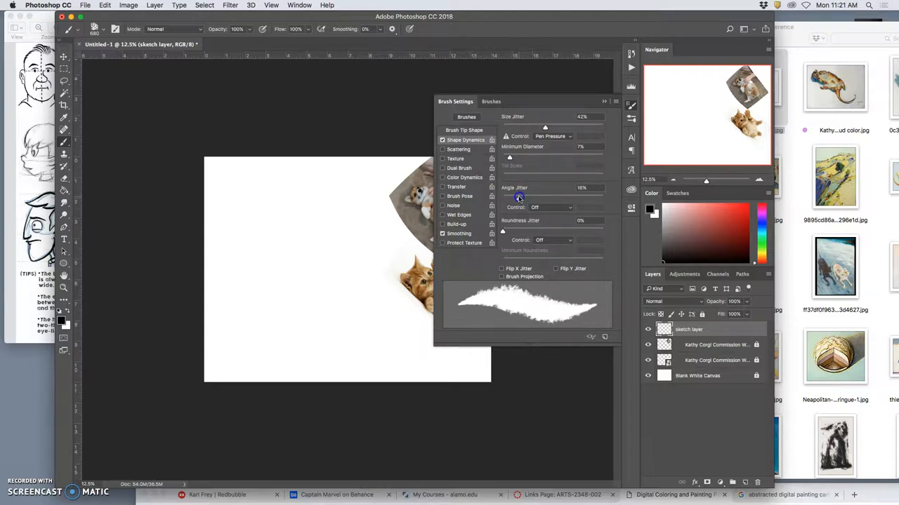
Step: Add Angle Jitter and Roundness Jitter with a raised Minimum Roundness
{"action": "left_click_drag", "start_coordinate": [503, 231], "coordinate": [511, 231]}
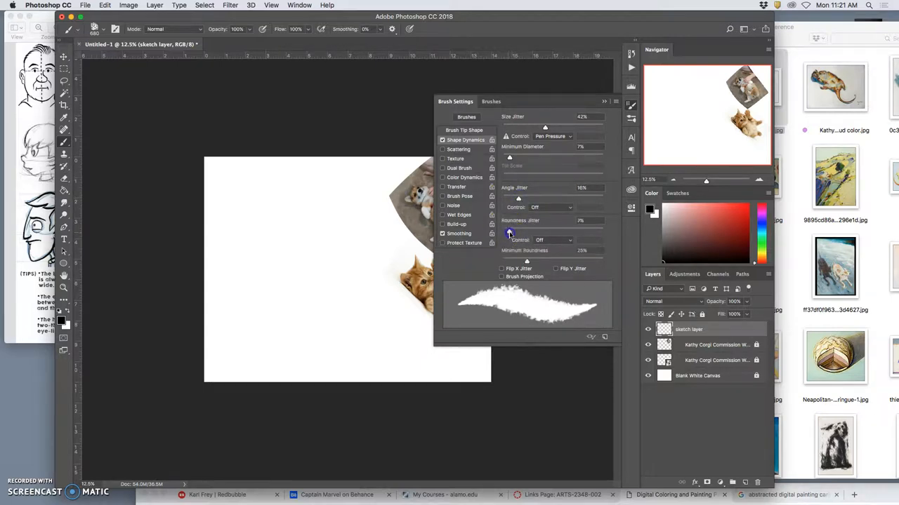
{"action": "left_click_drag", "start_coordinate": [509, 231], "coordinate": [550, 230]}
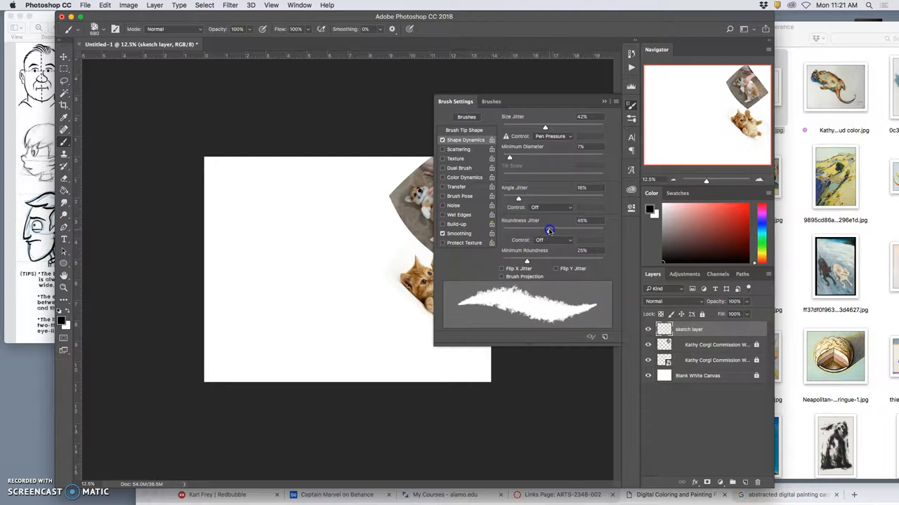
{"action": "left_click_drag", "start_coordinate": [526, 260], "coordinate": [549, 260]}
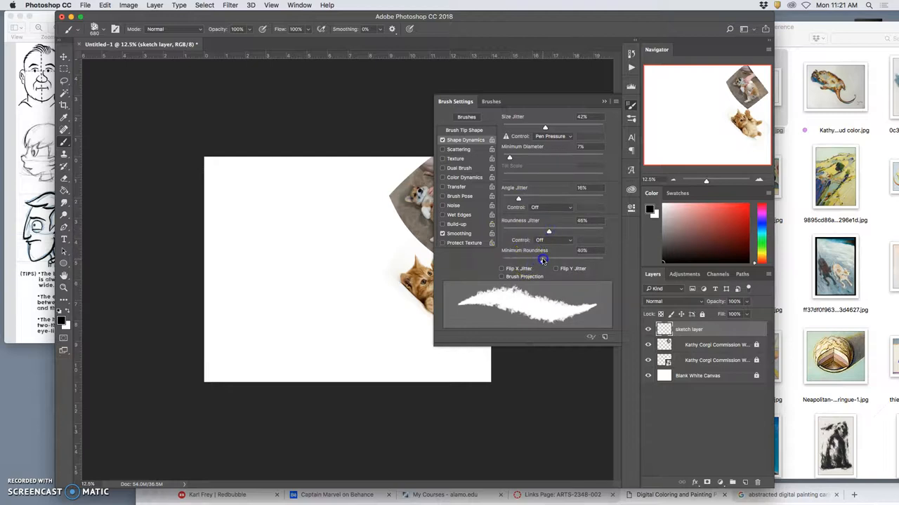
{"action": "mouse_move", "coordinate": [444, 184]}
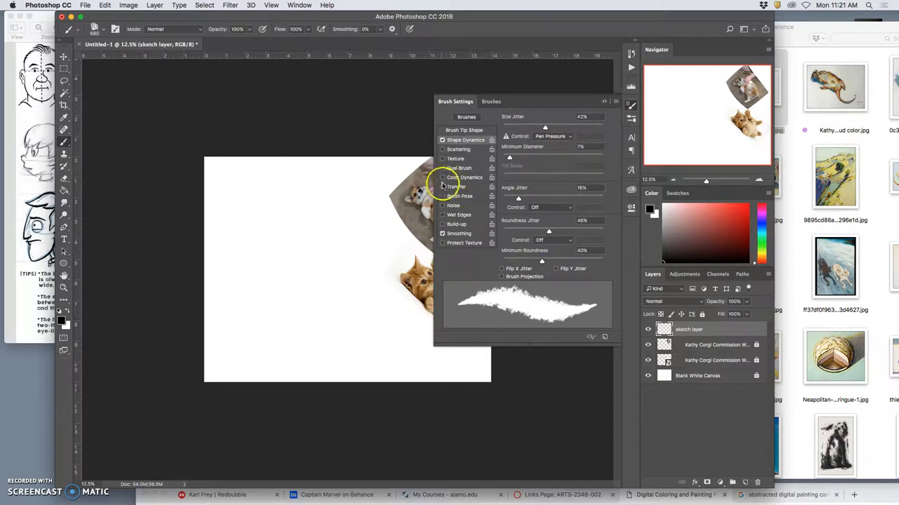
Step: Enable Texture on the brush with lowered contrast and depth for a grainy stroke
{"action": "left_click", "coordinate": [444, 158]}
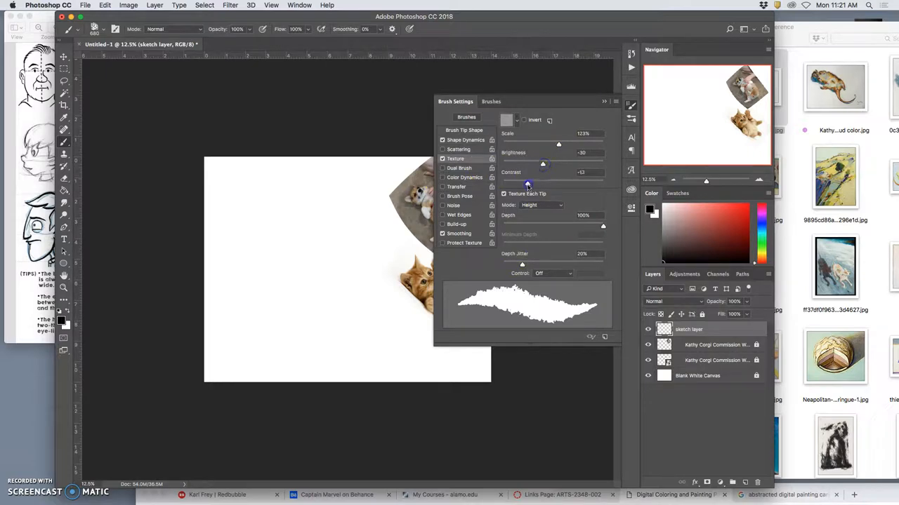
{"action": "left_click_drag", "start_coordinate": [603, 225], "coordinate": [512, 225]}
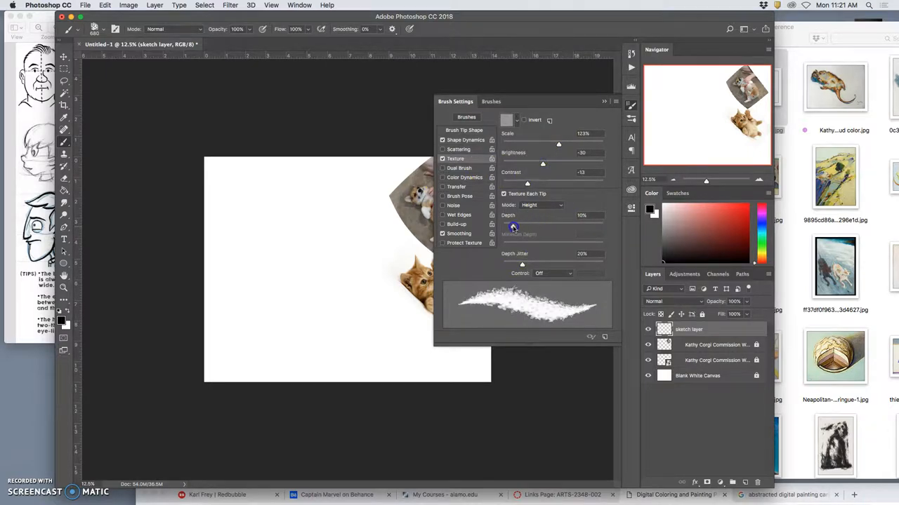
{"action": "left_click", "coordinate": [513, 226]}
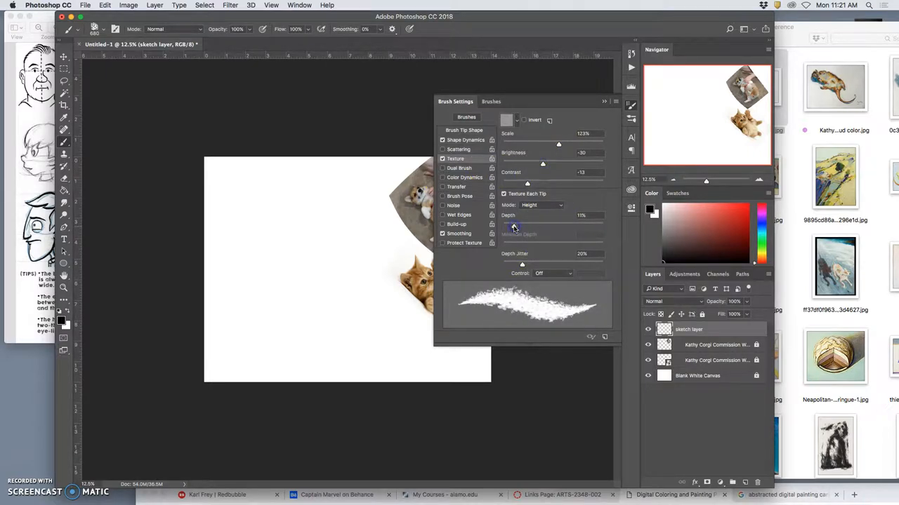
{"action": "mouse_move", "coordinate": [601, 104]}
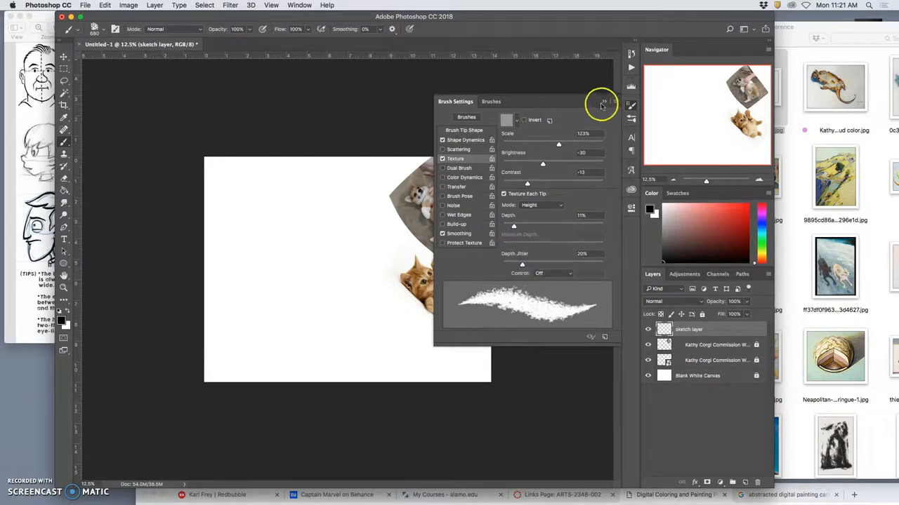
{"action": "left_click", "coordinate": [602, 104]}
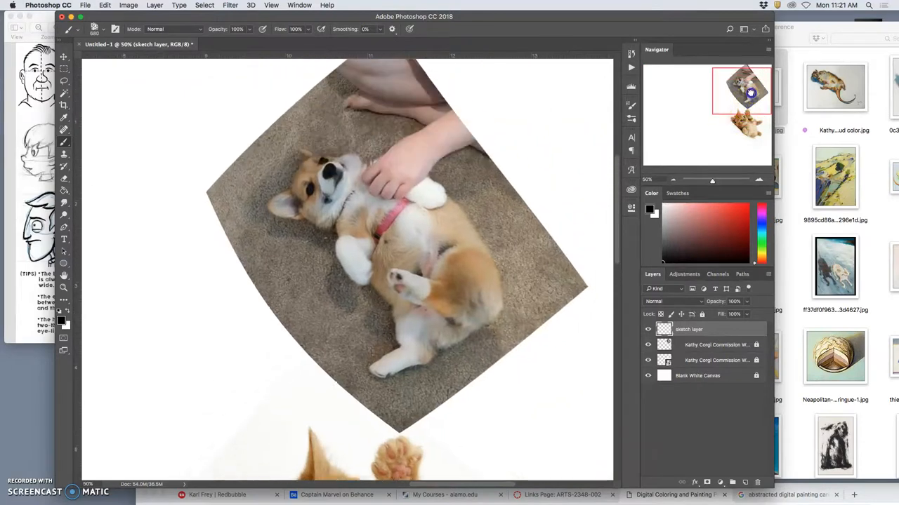
Step: Sketch cyan outlines of the corgi's head, front leg, raised paw, belly and hind legs over the photo
{"action": "left_click", "coordinate": [95, 28]}
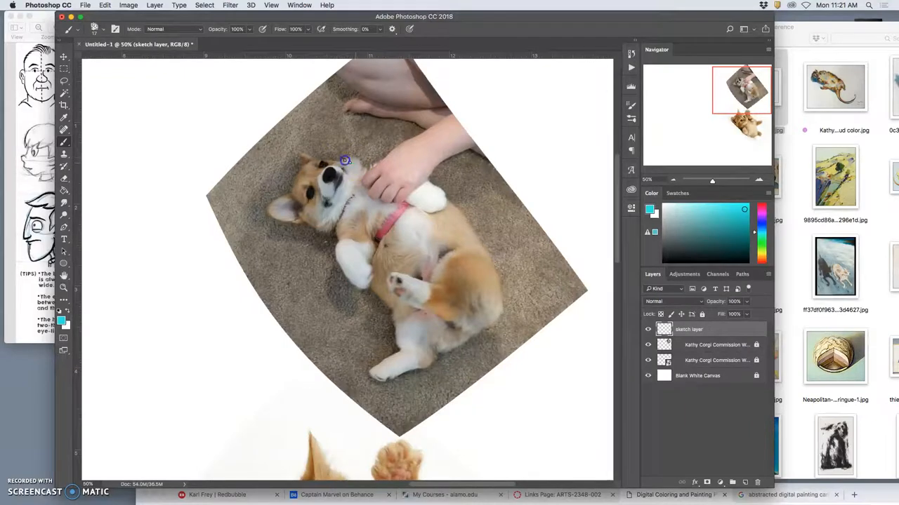
{"action": "left_click_drag", "start_coordinate": [344, 160], "coordinate": [340, 213]}
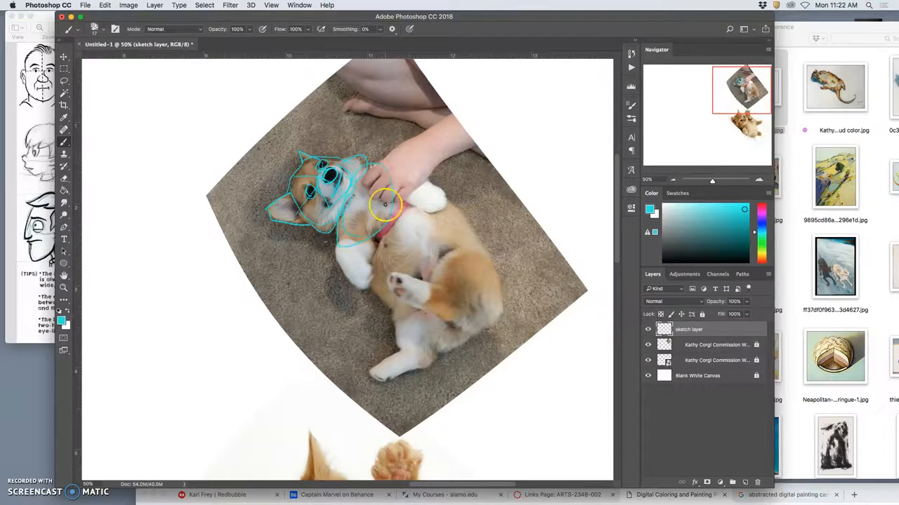
{"action": "left_click_drag", "start_coordinate": [384, 204], "coordinate": [376, 246]}
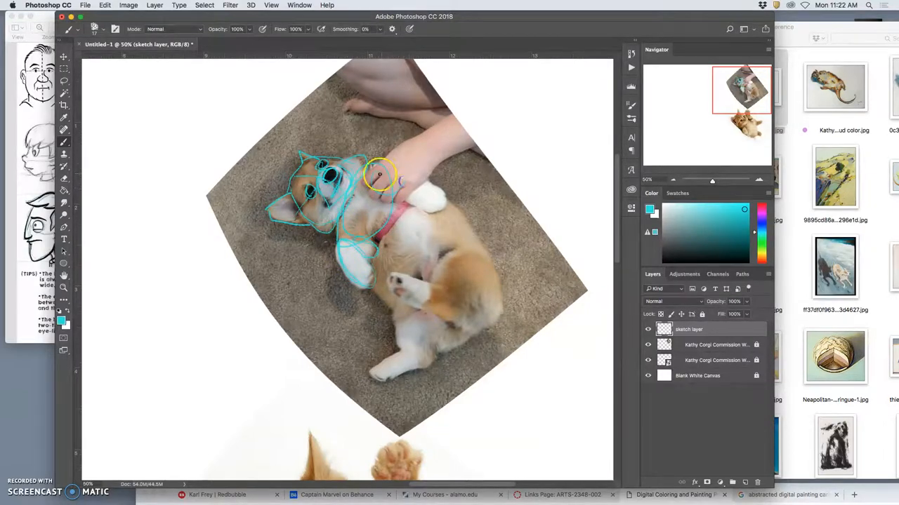
{"action": "left_click_drag", "start_coordinate": [382, 176], "coordinate": [404, 193]}
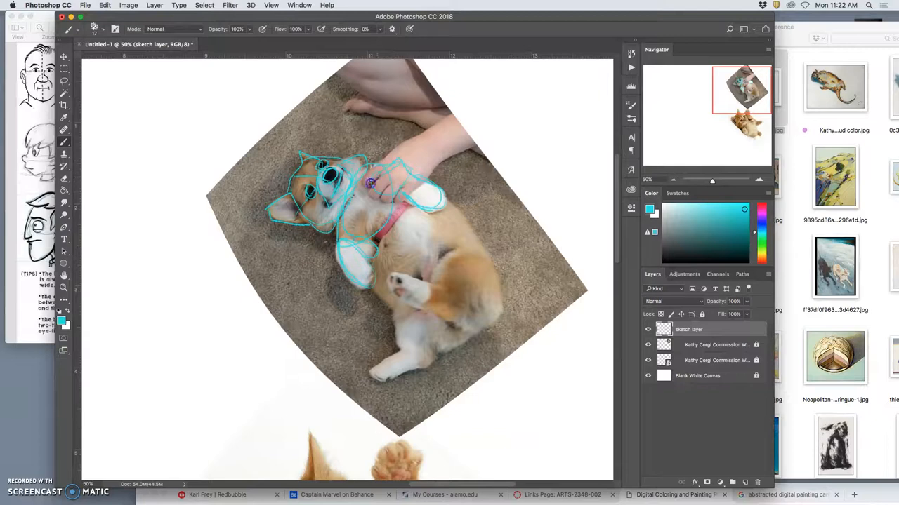
{"action": "left_click_drag", "start_coordinate": [368, 184], "coordinate": [447, 352]}
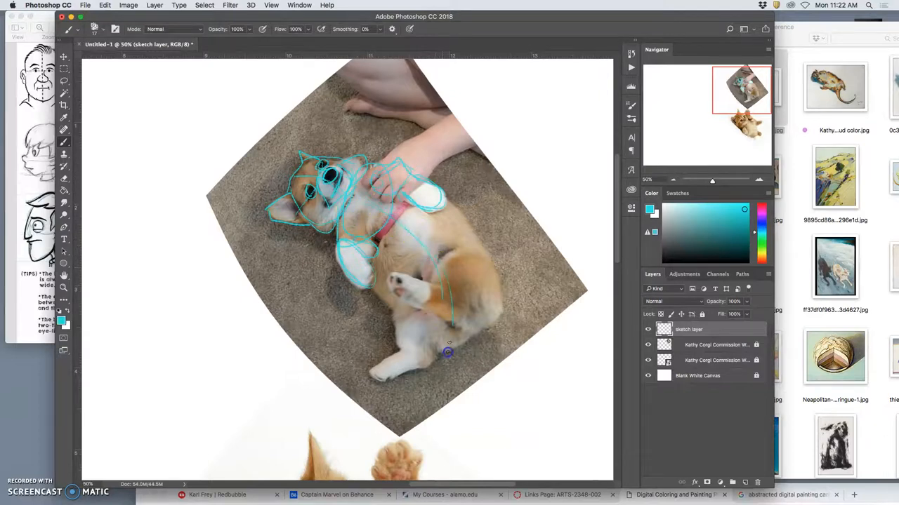
{"action": "left_click_drag", "start_coordinate": [447, 354], "coordinate": [441, 288]}
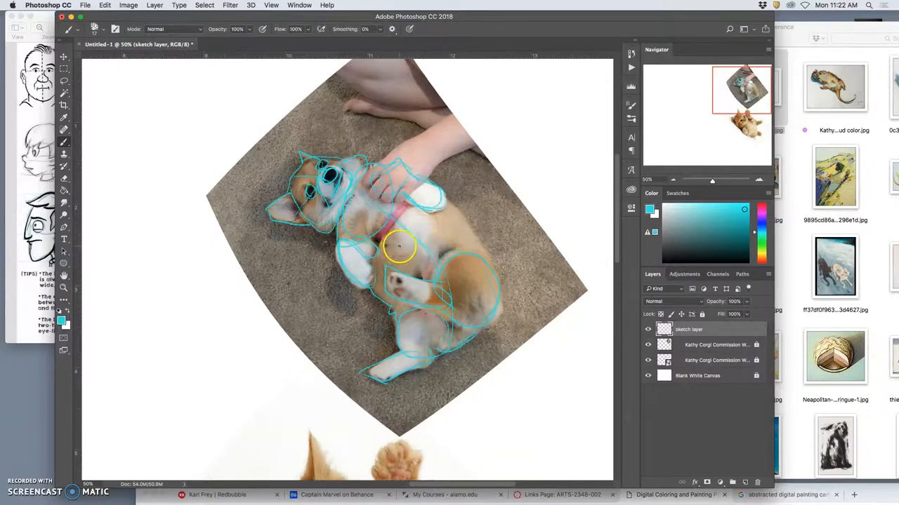
{"action": "mouse_move", "coordinate": [409, 228]}
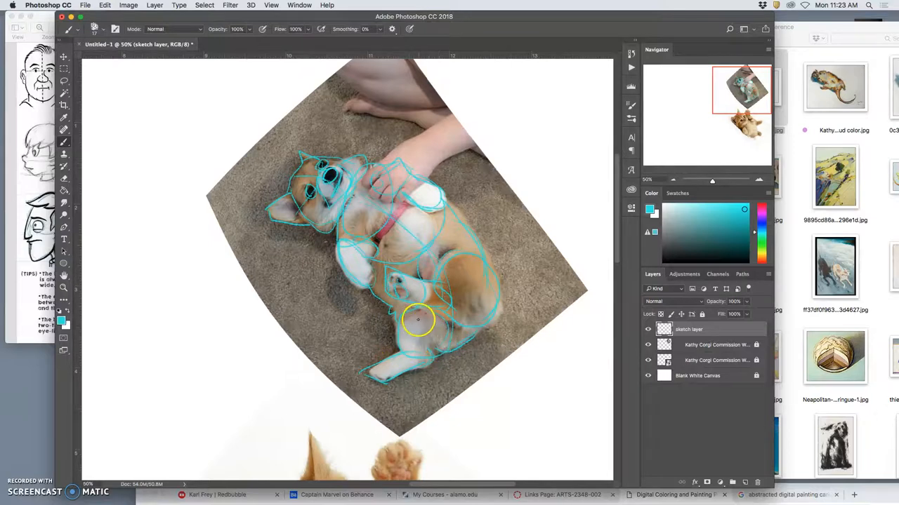
{"action": "mouse_move", "coordinate": [466, 349]}
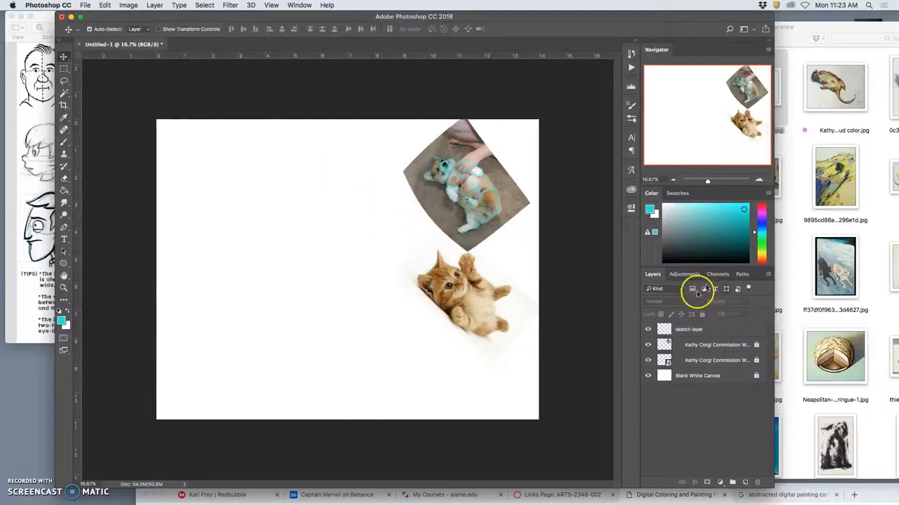
Step: Free-transform the sketch layer and drag the cyan corgi onto the empty left canvas
{"action": "left_click", "coordinate": [687, 329]}
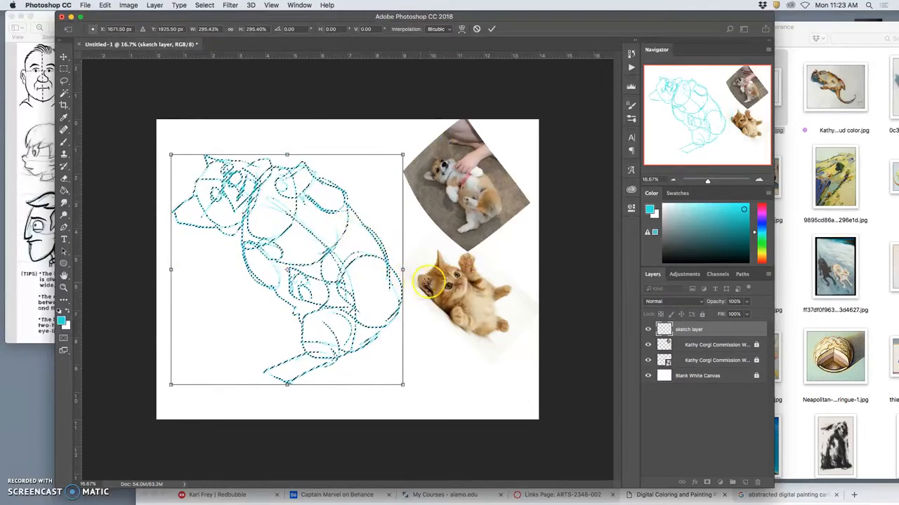
{"action": "left_click", "coordinate": [491, 28]}
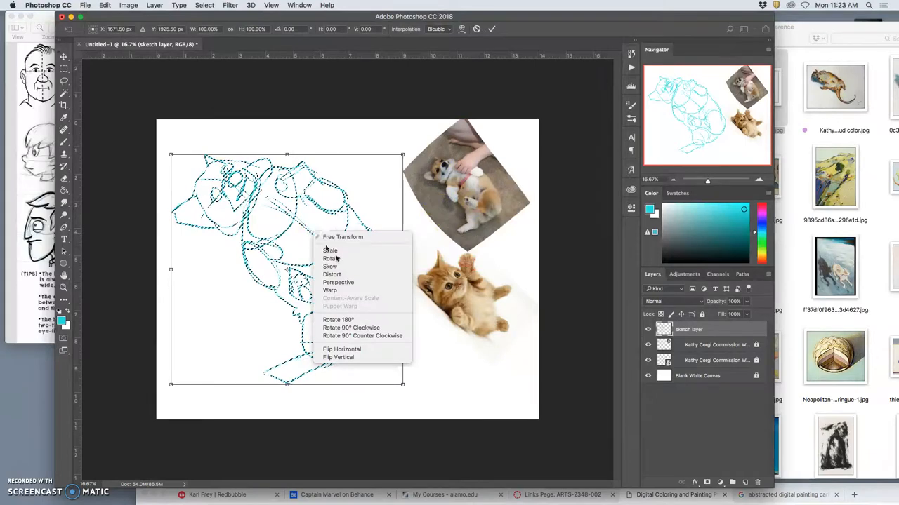
Step: Warp the moved sketch to a rounder body shape and commit the transform
{"action": "left_click", "coordinate": [329, 289]}
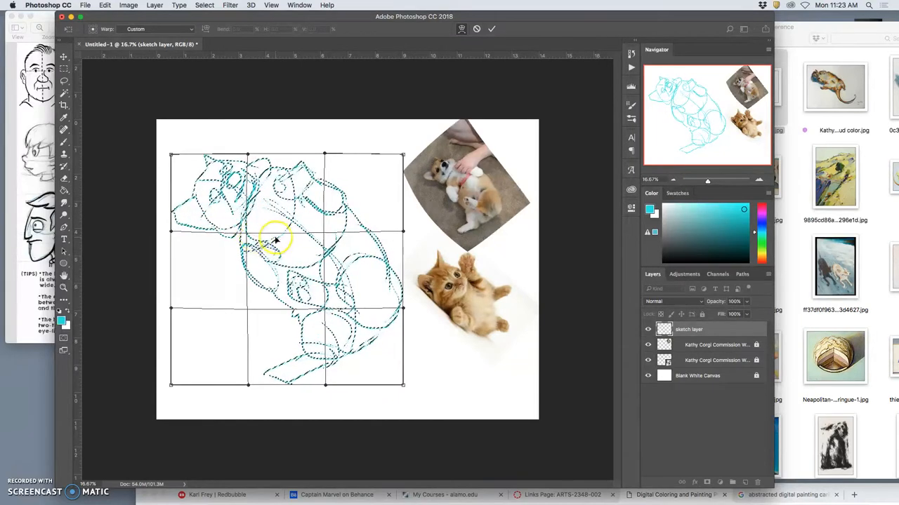
{"action": "left_click", "coordinate": [492, 28]}
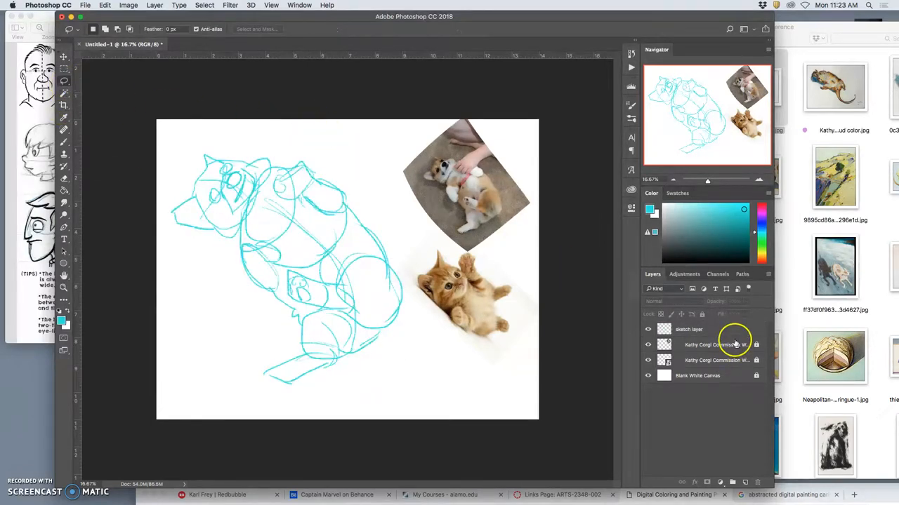
Step: Lower the sketch layer's opacity to about 30% so it reads as a faint guide
{"action": "left_click", "coordinate": [688, 328]}
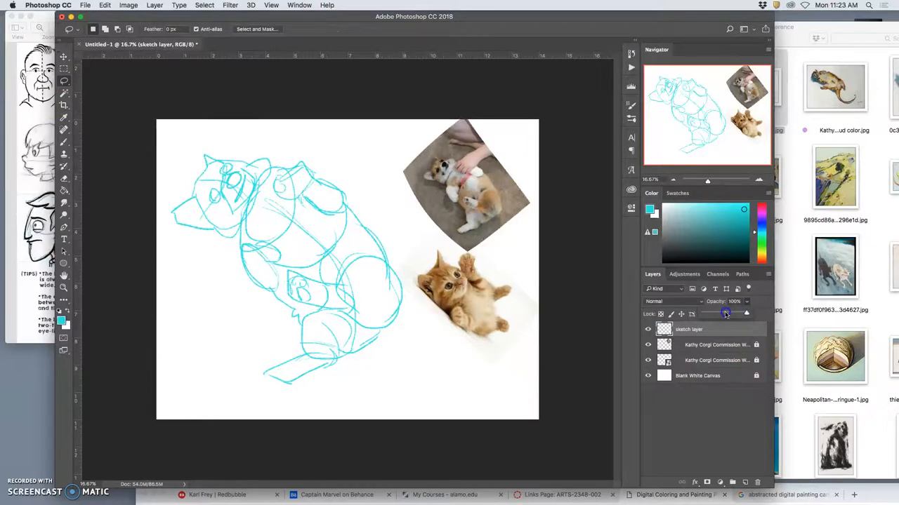
{"action": "left_click_drag", "start_coordinate": [725, 314], "coordinate": [719, 315]}
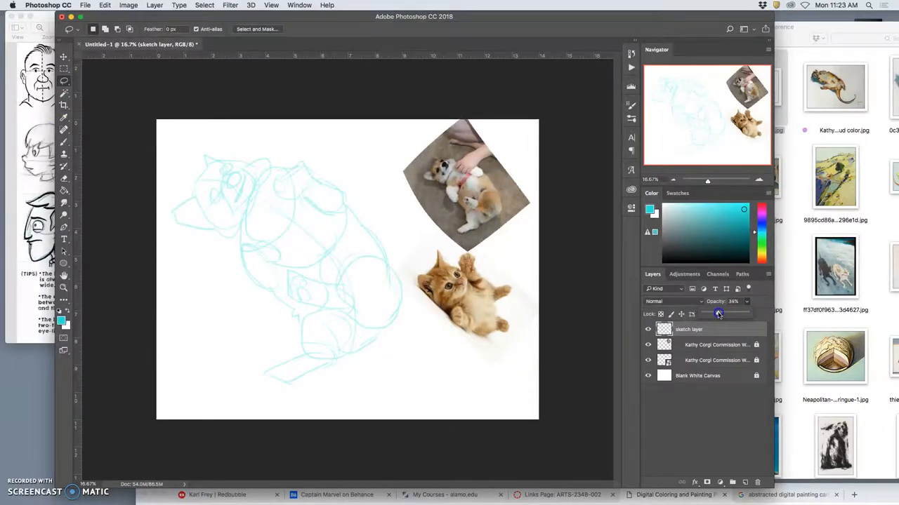
{"action": "left_click_drag", "start_coordinate": [718, 313], "coordinate": [716, 313]}
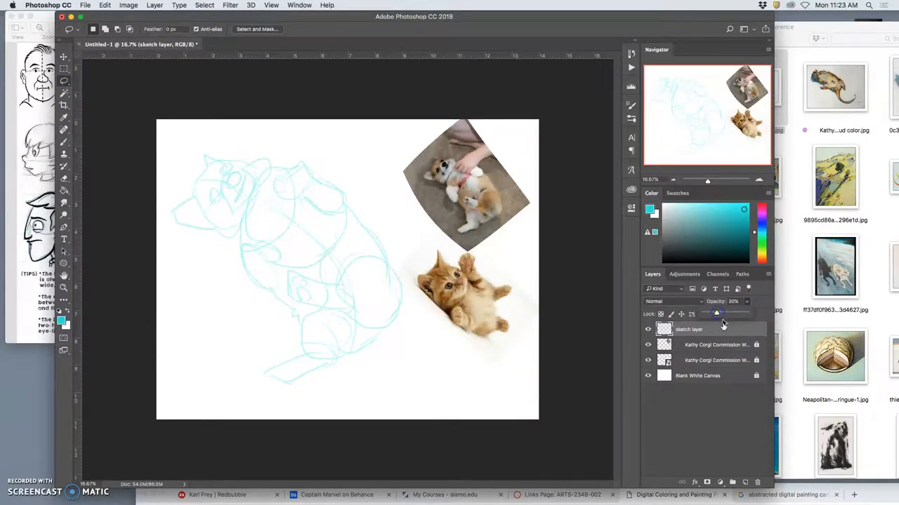
{"action": "left_click", "coordinate": [702, 314]}
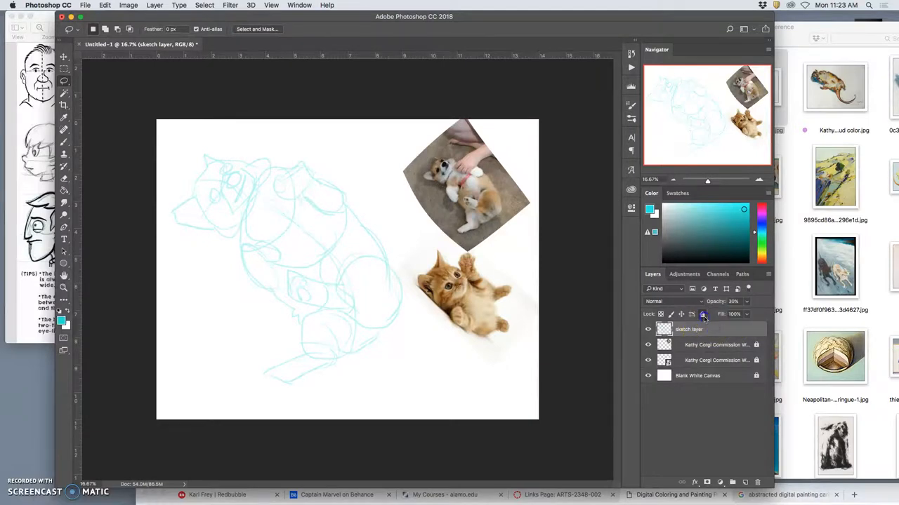
{"action": "left_click", "coordinate": [702, 346]}
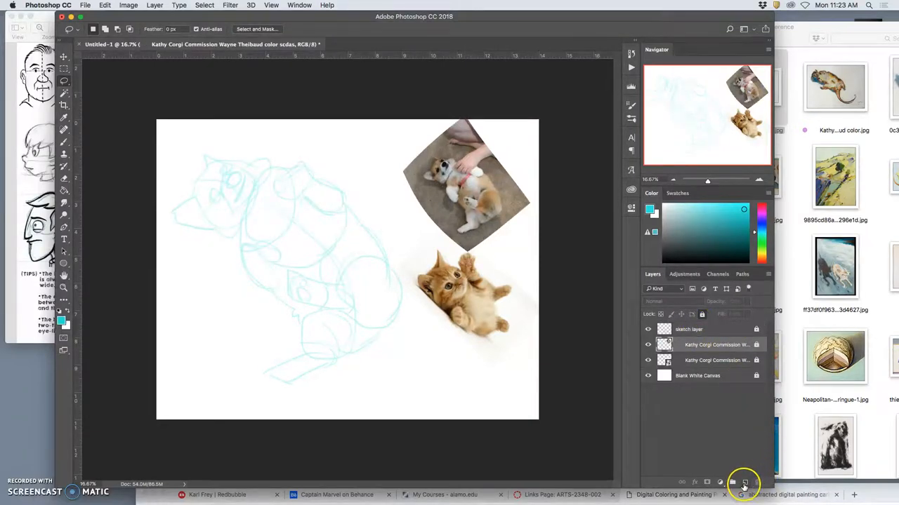
Step: Add a new layer and rename it '100 opaque Base paint layer'
{"action": "left_click", "coordinate": [744, 483]}
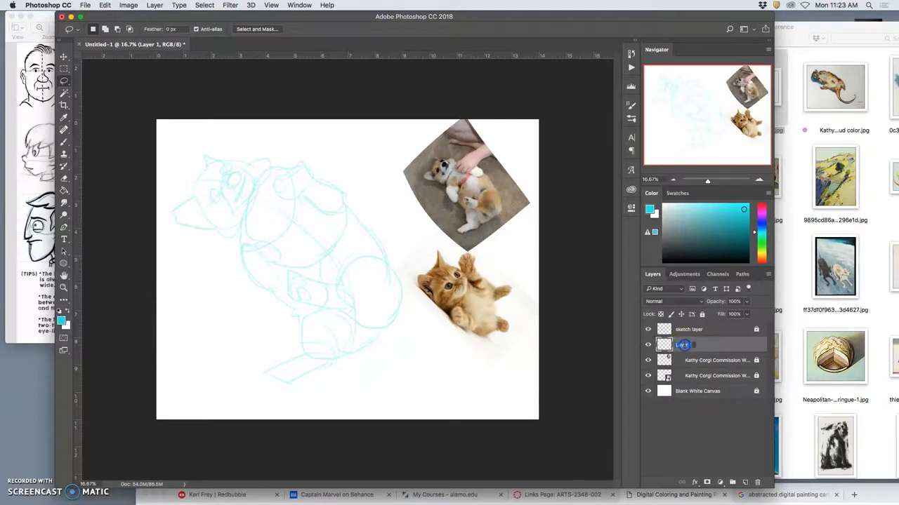
{"action": "double_click", "coordinate": [685, 345]}
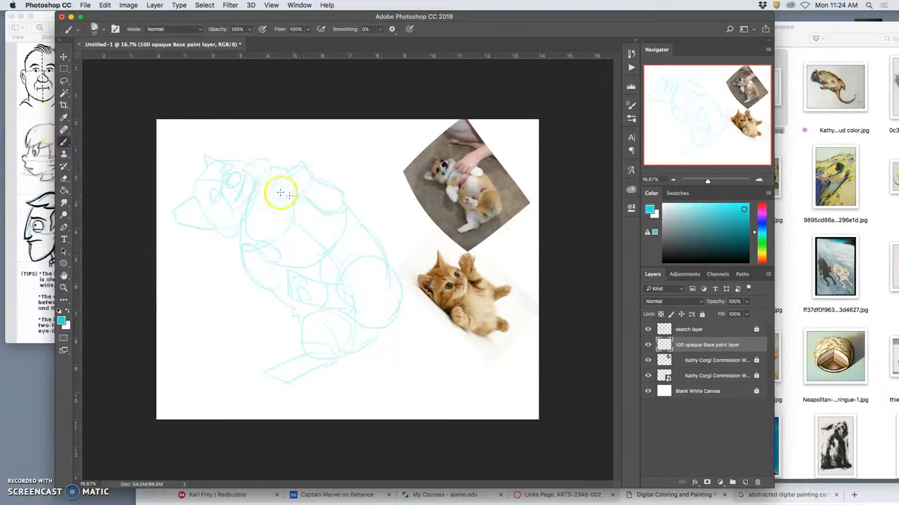
Step: Resize the brush, sample brown from the photo and paint a patch at the corgi's ear
{"action": "left_click", "coordinate": [104, 28]}
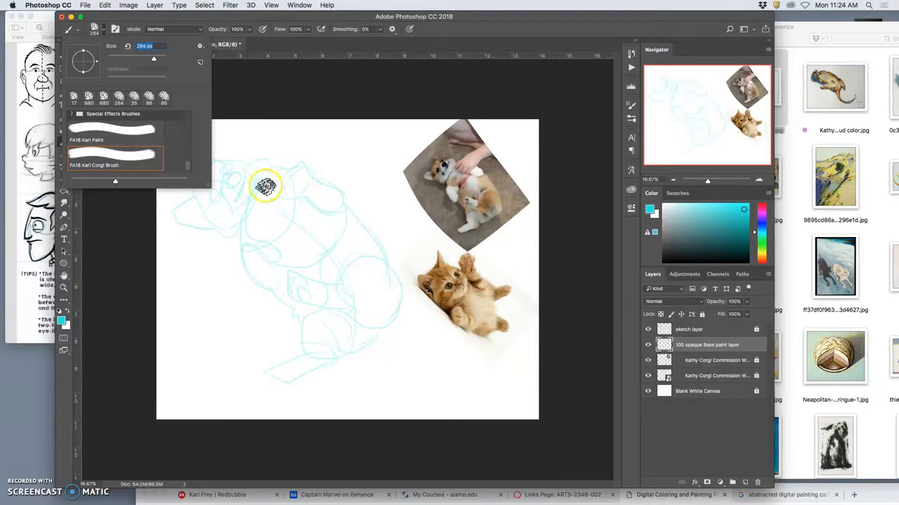
{"action": "left_click_drag", "start_coordinate": [152, 59], "coordinate": [160, 59]}
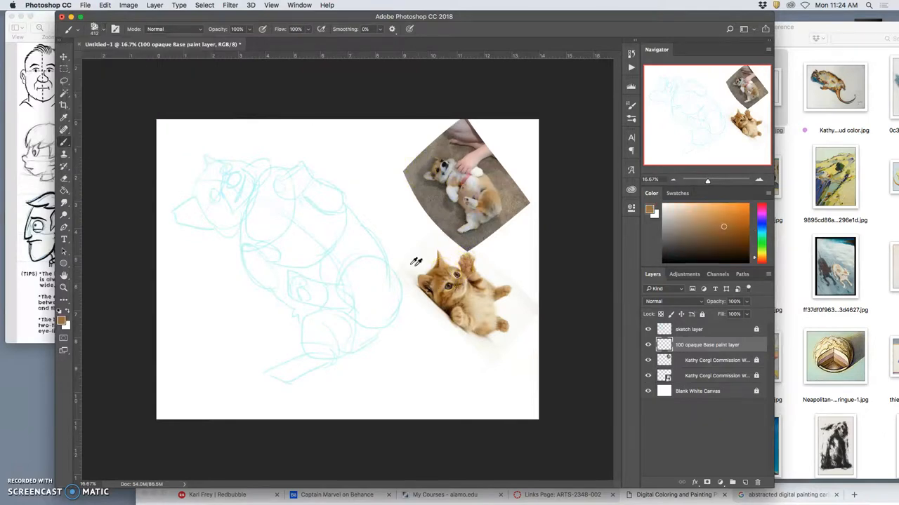
{"action": "left_click", "coordinate": [208, 180]}
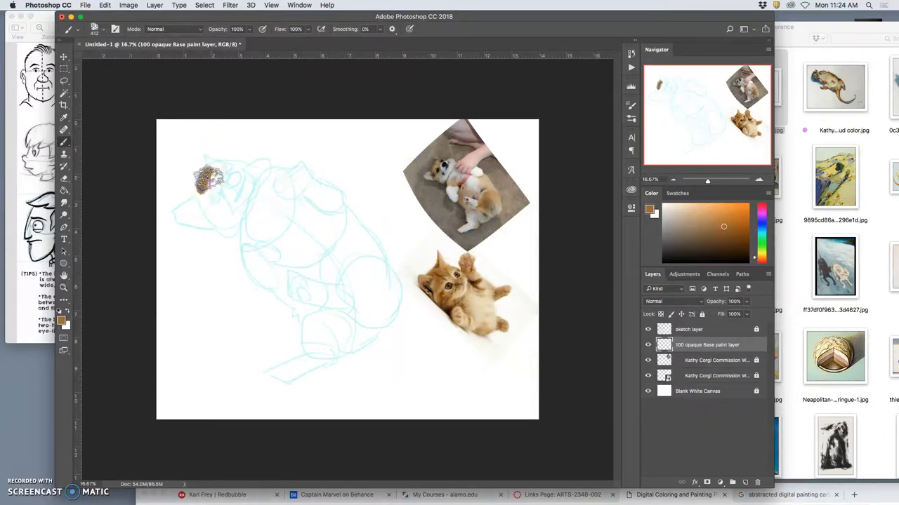
{"action": "left_click", "coordinate": [95, 28]}
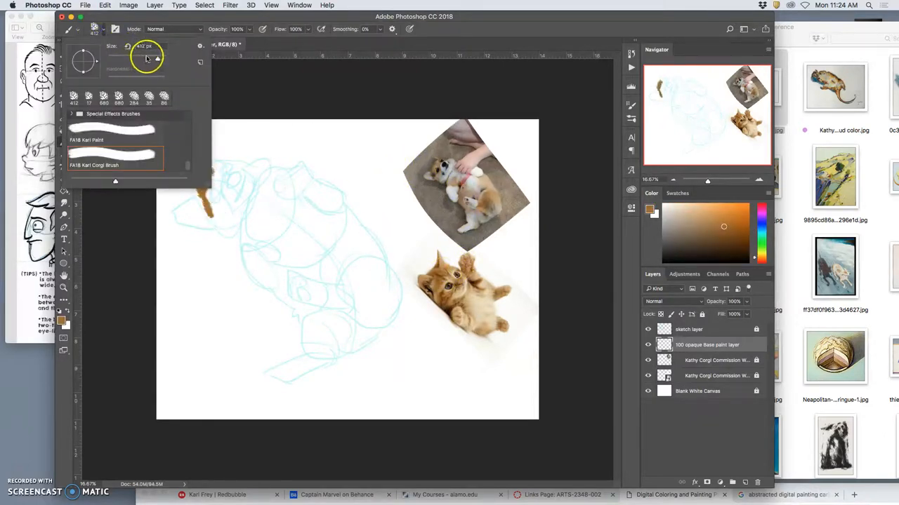
{"action": "left_click", "coordinate": [432, 176]}
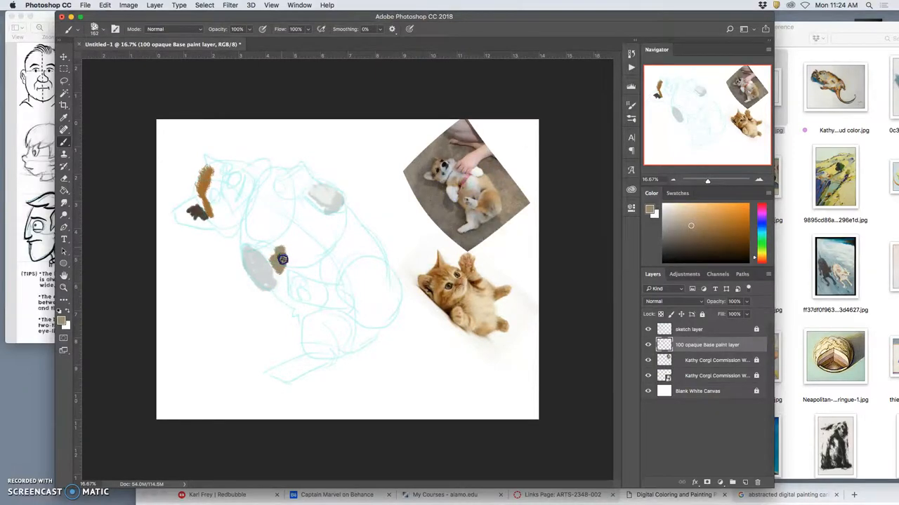
Step: Sample another fur colour and paint a brown patch on the corgi's chest
{"action": "left_click", "coordinate": [292, 265]}
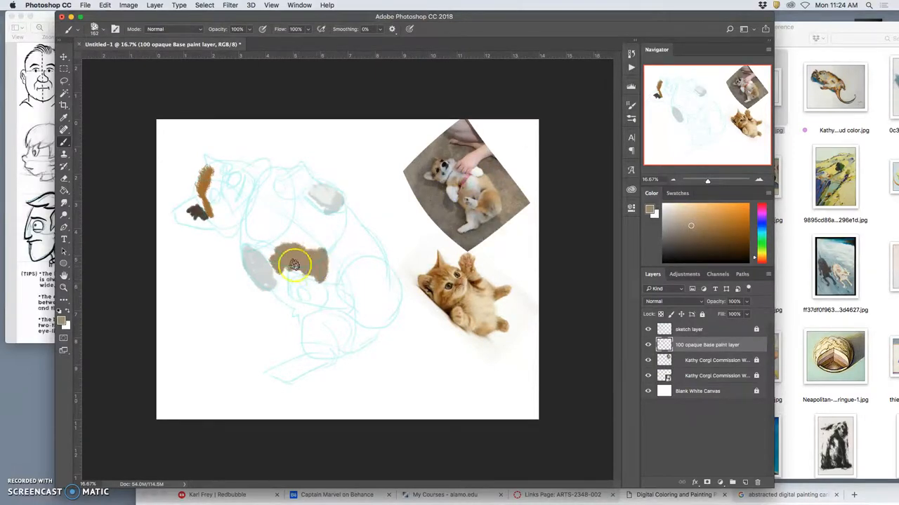
{"action": "left_click_drag", "start_coordinate": [295, 265], "coordinate": [289, 303]}
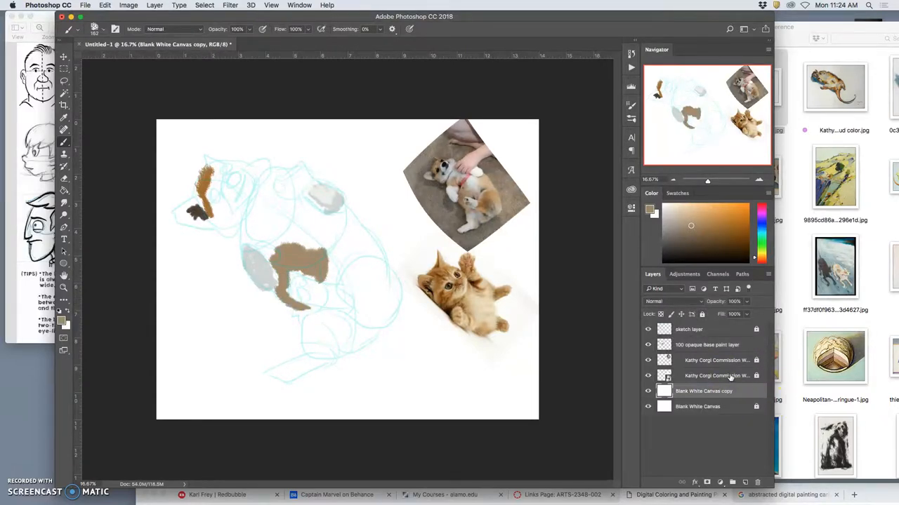
Step: Fill the blank white canvas copy layer with 50% Gray via Edit > Fill
{"action": "left_click", "coordinate": [104, 5]}
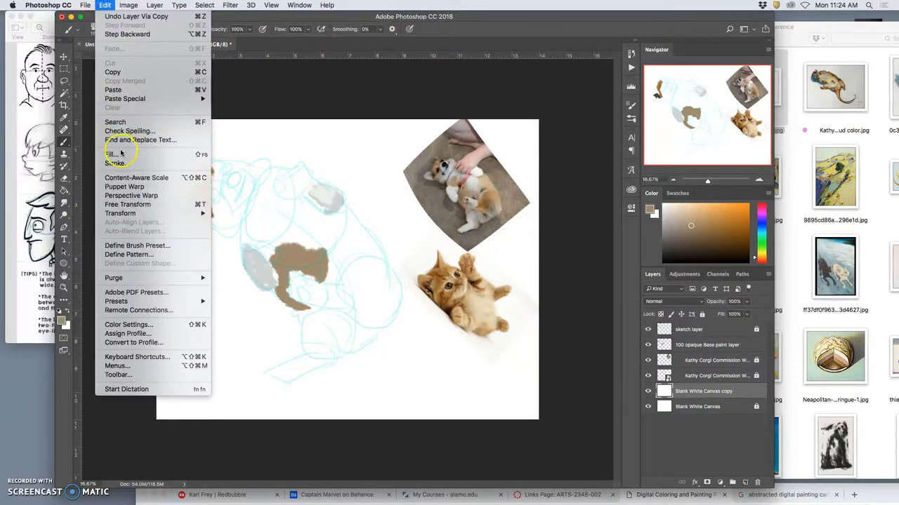
{"action": "left_click", "coordinate": [111, 153]}
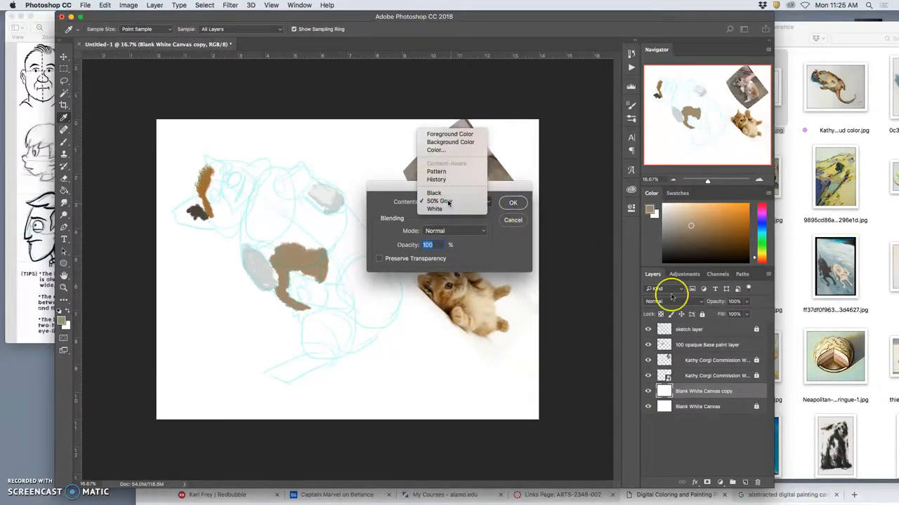
{"action": "left_click", "coordinate": [513, 203]}
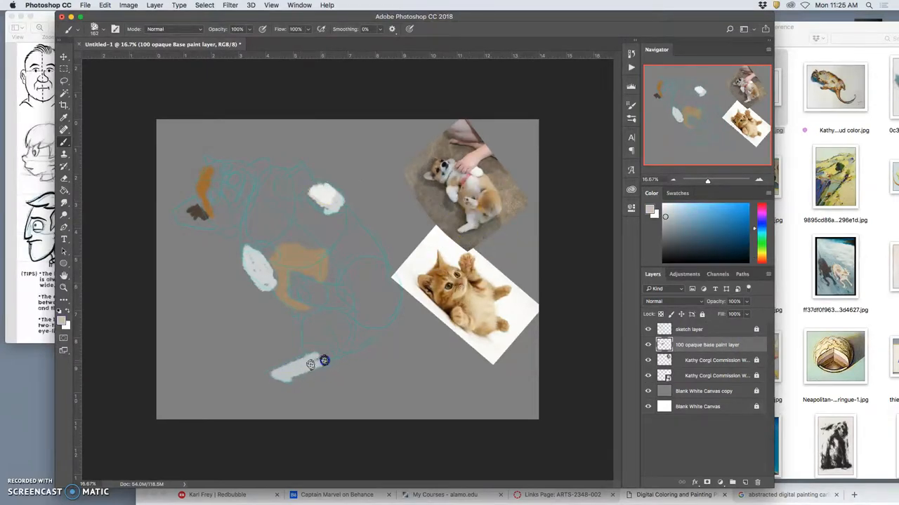
Step: Paint a light base stroke on the corgi's lower body beside the dog reference
{"action": "left_click_drag", "start_coordinate": [311, 364], "coordinate": [309, 338]}
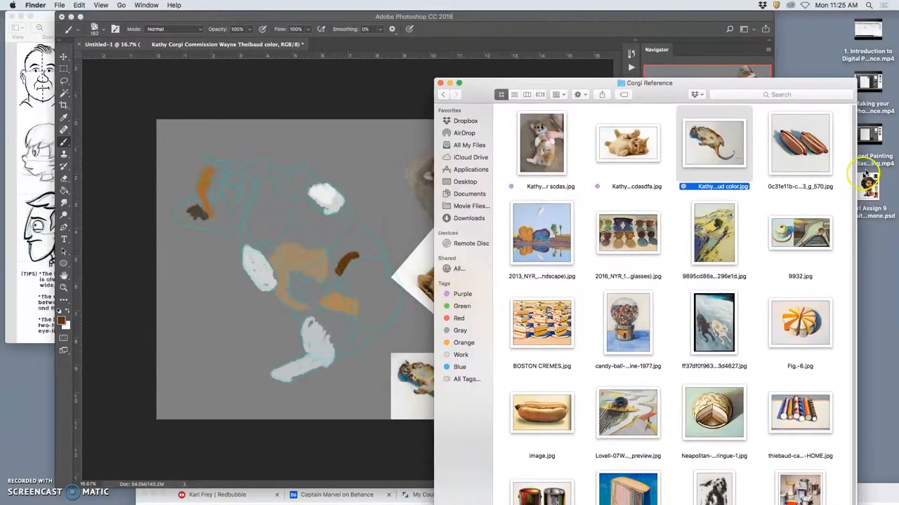
Step: Bring in the hot dog painting, scale it down and set it in the lower-left corner
{"action": "left_click", "coordinate": [800, 143]}
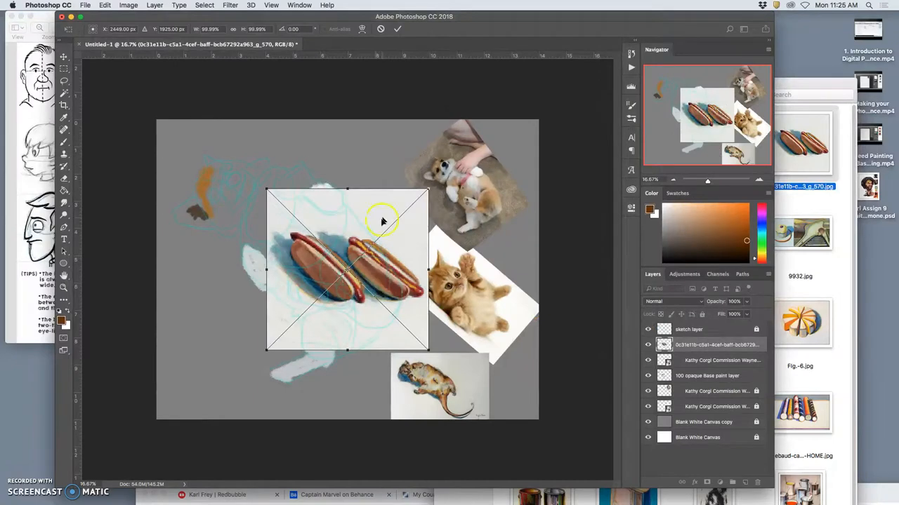
{"action": "left_click_drag", "start_coordinate": [345, 269], "coordinate": [374, 169]}
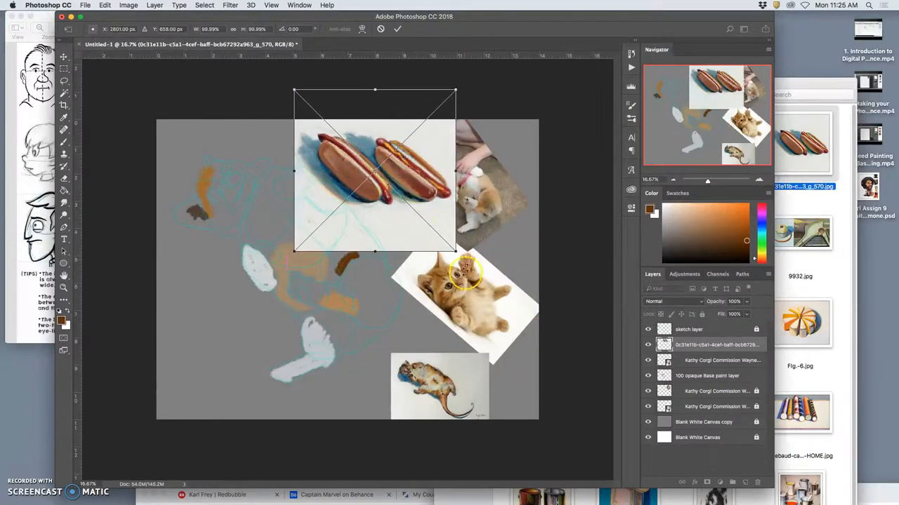
{"action": "left_click_drag", "start_coordinate": [373, 170], "coordinate": [236, 338]}
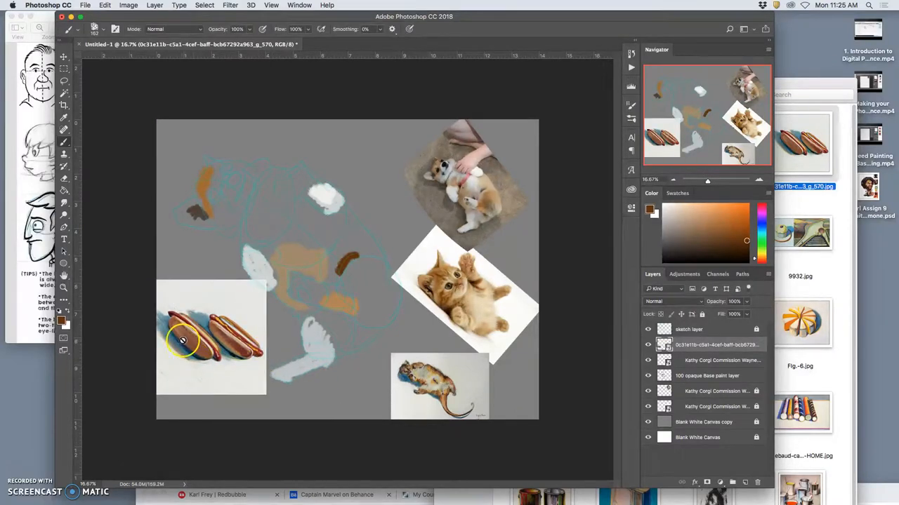
{"action": "mouse_move", "coordinate": [418, 396]}
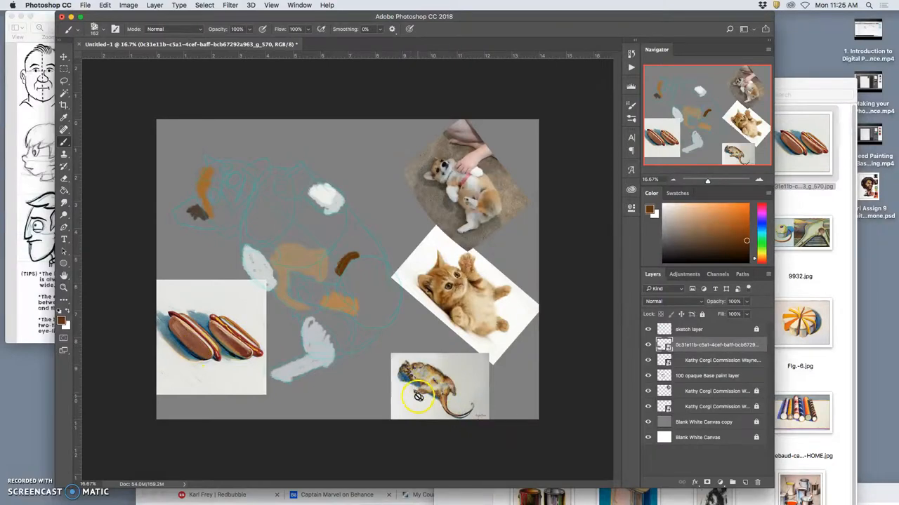
{"action": "mouse_move", "coordinate": [239, 310]}
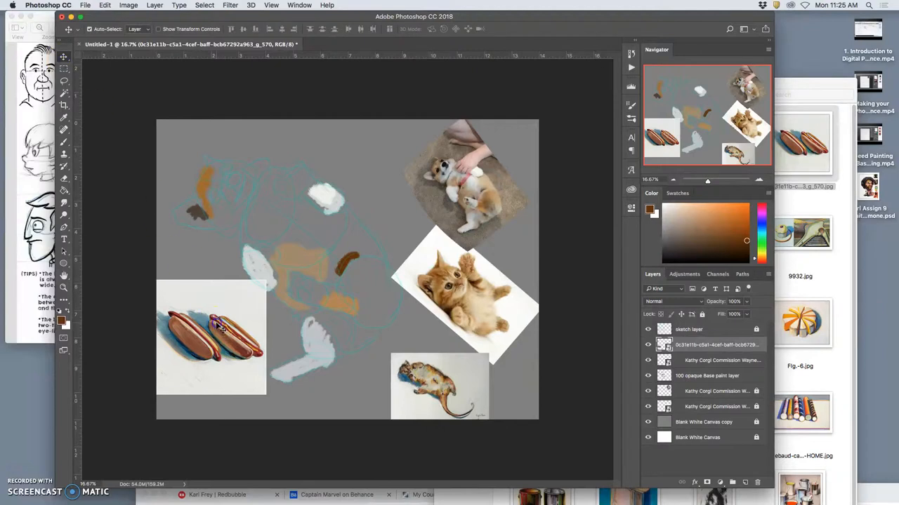
{"action": "left_click_drag", "start_coordinate": [210, 337], "coordinate": [214, 372]}
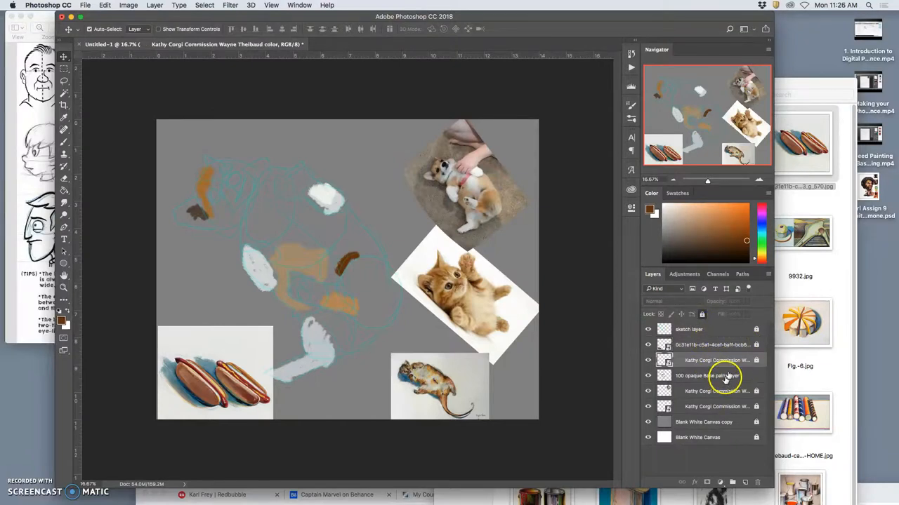
Step: Raise the base paint layer above the references and brush sampled blue shadows over the corgi's back and body
{"action": "left_click", "coordinate": [713, 344]}
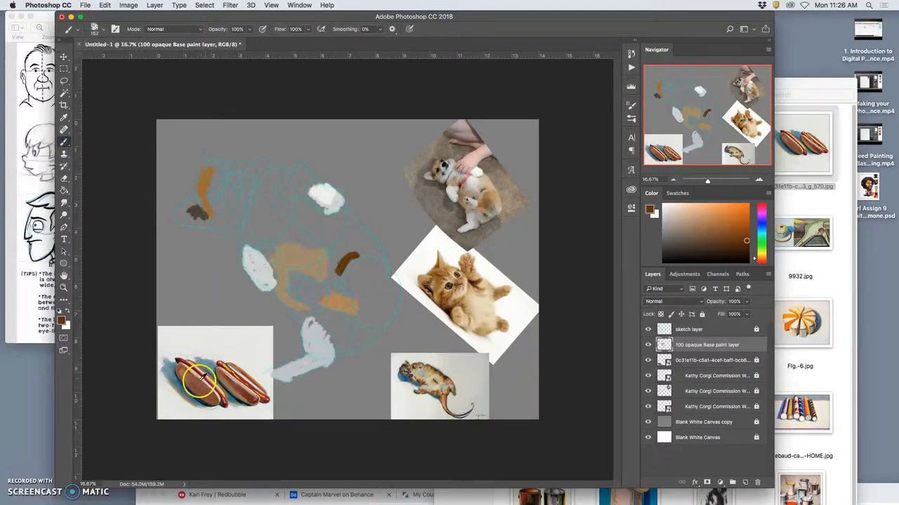
{"action": "left_click", "coordinate": [704, 225]}
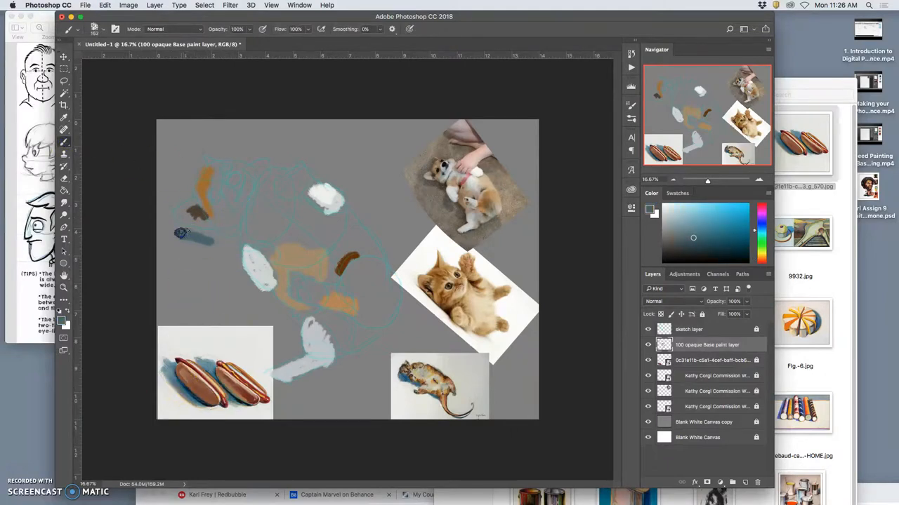
{"action": "left_click", "coordinate": [175, 223]}
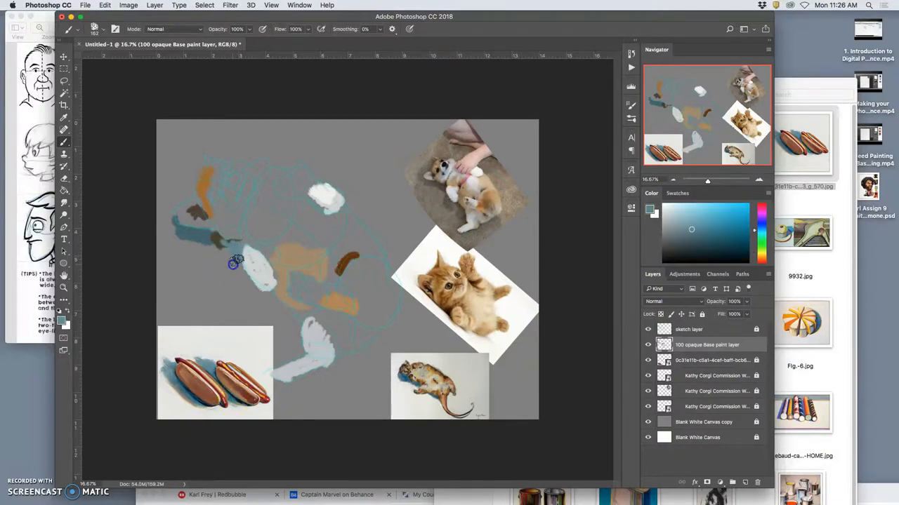
{"action": "left_click_drag", "start_coordinate": [233, 263], "coordinate": [233, 289]}
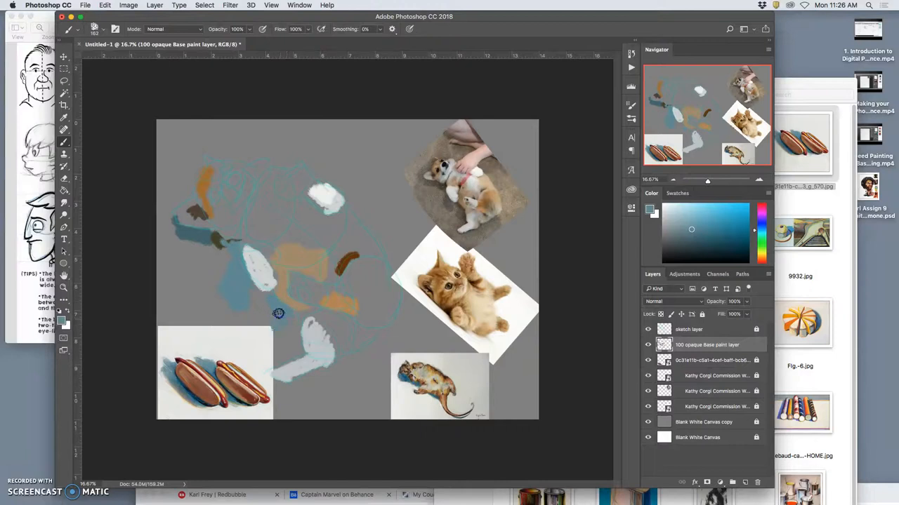
{"action": "mouse_move", "coordinate": [295, 343]}
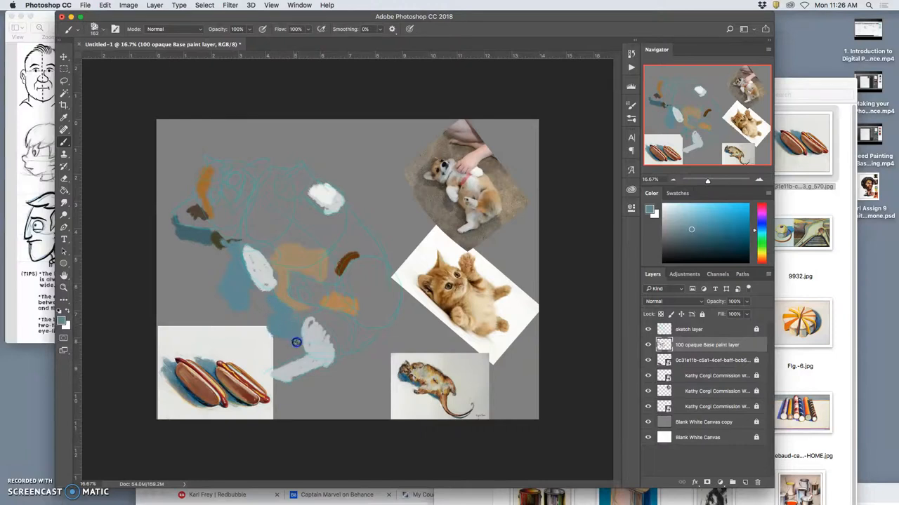
{"action": "mouse_move", "coordinate": [292, 370]}
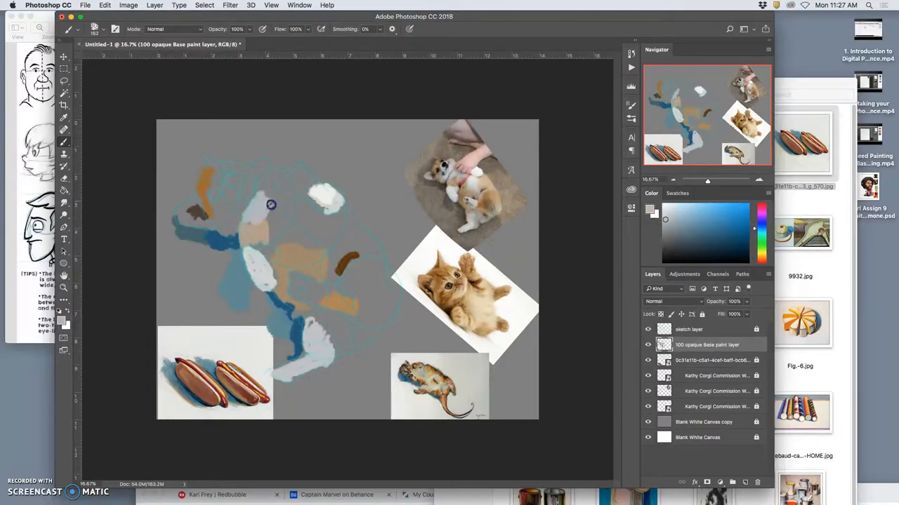
Step: Paint pale gray fur across the corgi's chest and body, then sample a tan fur colour
{"action": "left_click_drag", "start_coordinate": [271, 205], "coordinate": [282, 233]}
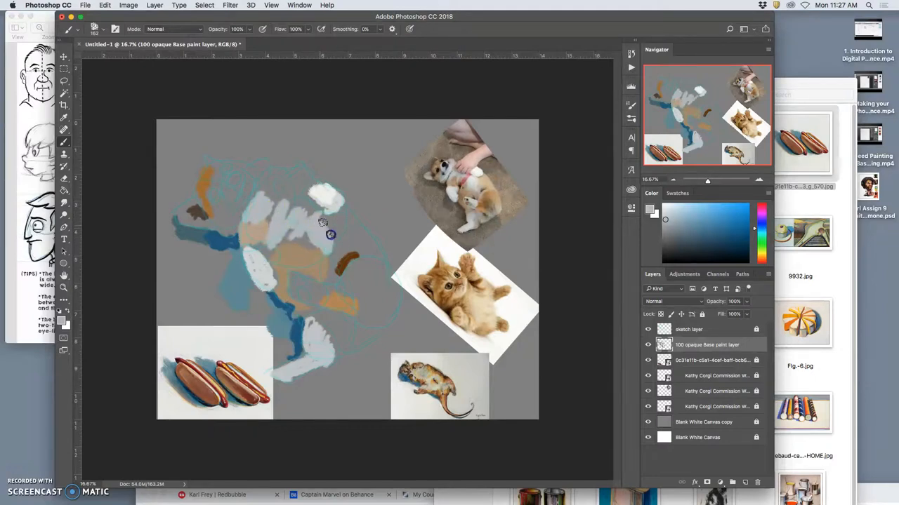
{"action": "left_click_drag", "start_coordinate": [323, 223], "coordinate": [331, 250]}
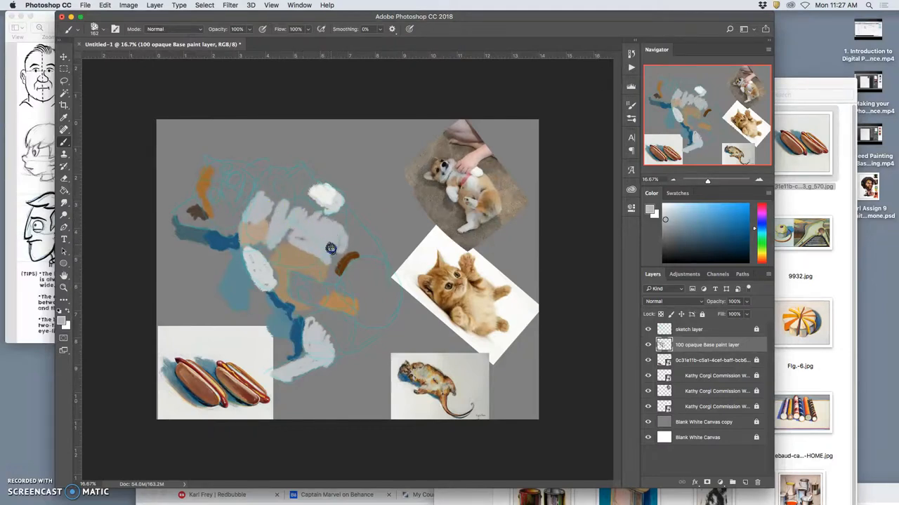
{"action": "left_click", "coordinate": [463, 182]}
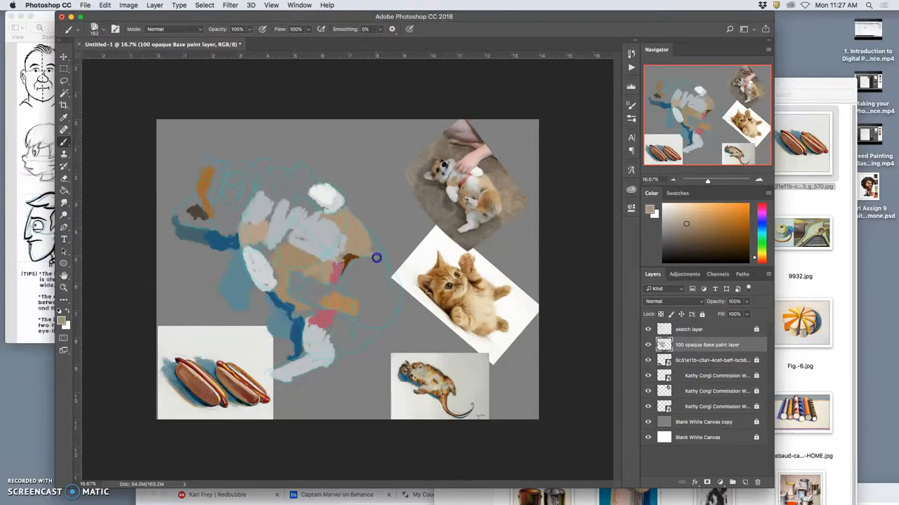
{"action": "mouse_move", "coordinate": [495, 190]}
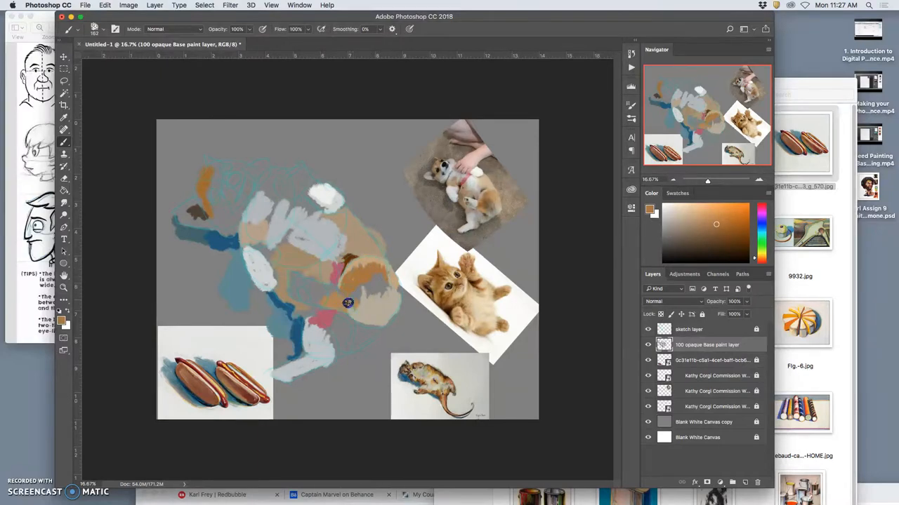
Step: Sample orange and tan from the references and paint the corgi's belly fur, ending on a pale highlight colour
{"action": "left_click", "coordinate": [688, 217]}
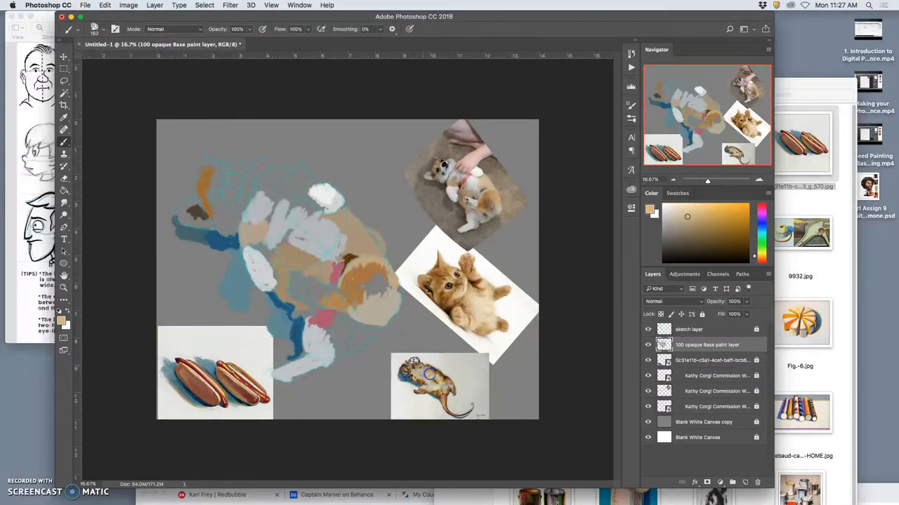
{"action": "left_click", "coordinate": [374, 270]}
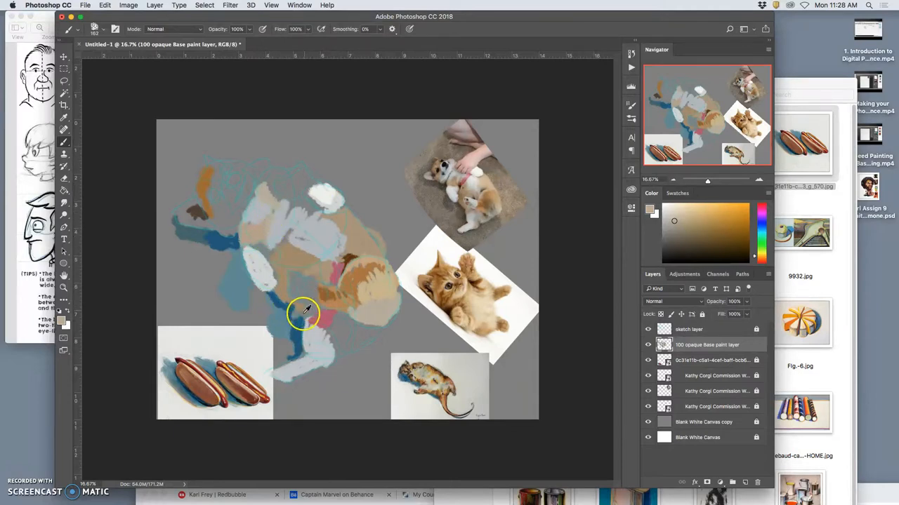
{"action": "left_click_drag", "start_coordinate": [303, 312], "coordinate": [364, 310]}
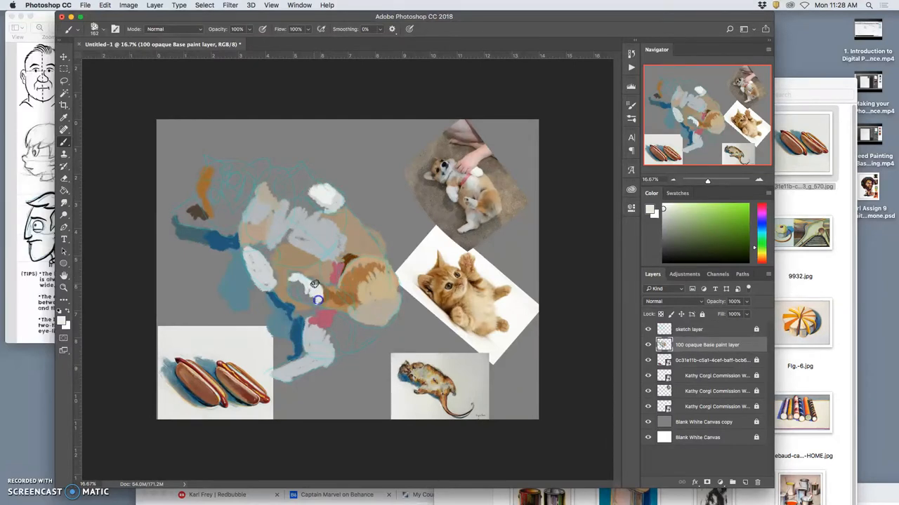
{"action": "left_click", "coordinate": [695, 231]}
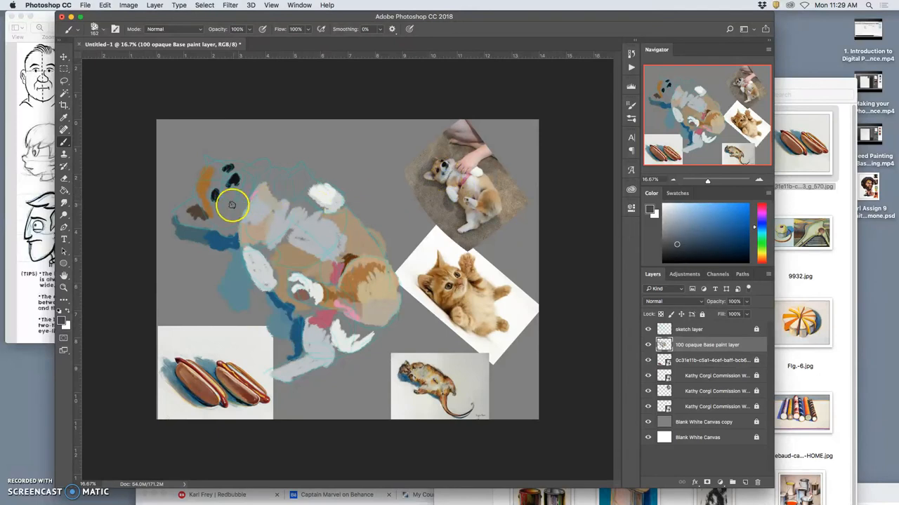
{"action": "mouse_move", "coordinate": [384, 174]}
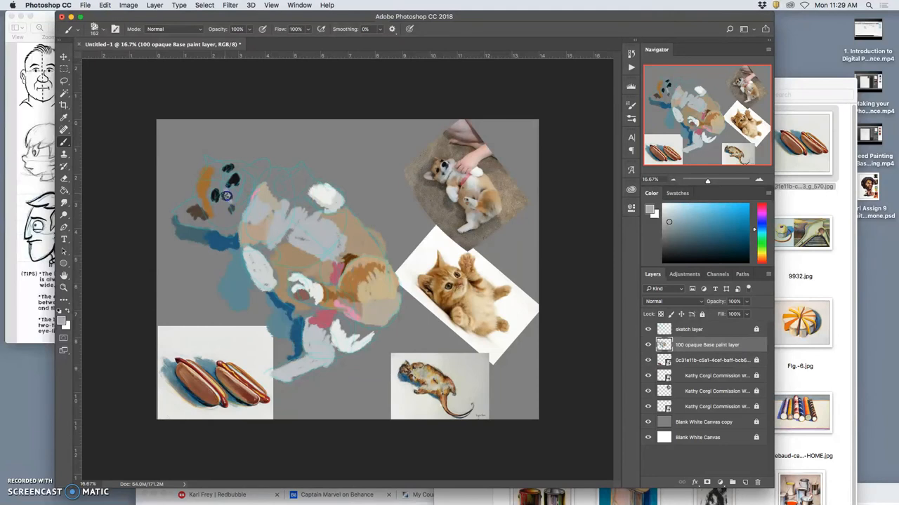
{"action": "mouse_move", "coordinate": [236, 202]}
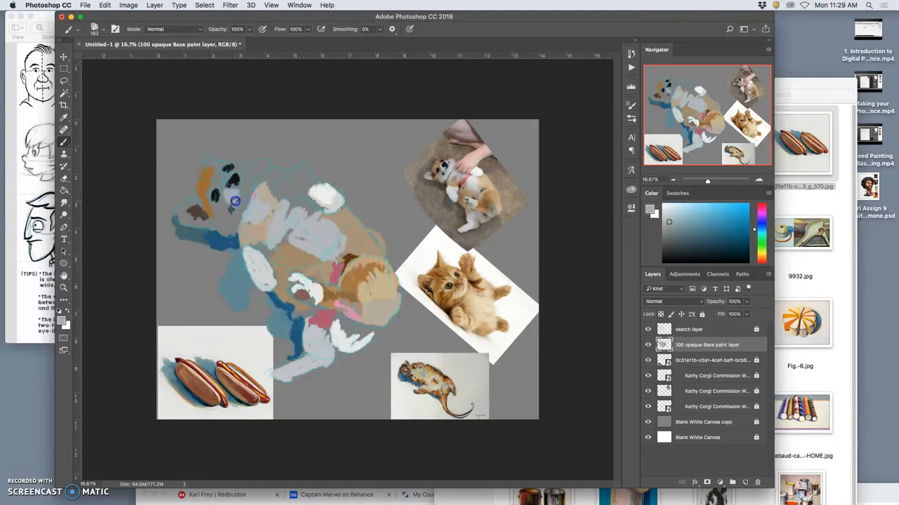